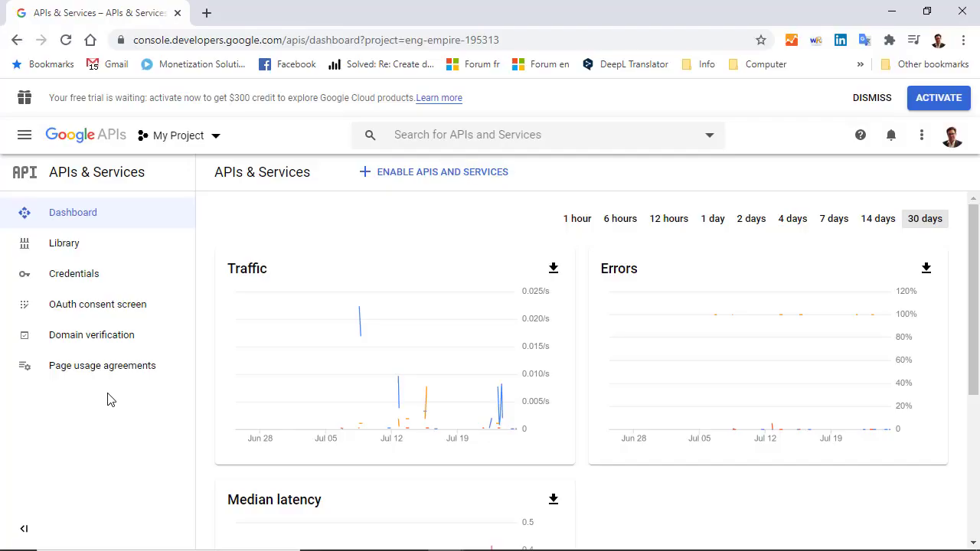
mouse_move(169, 407)
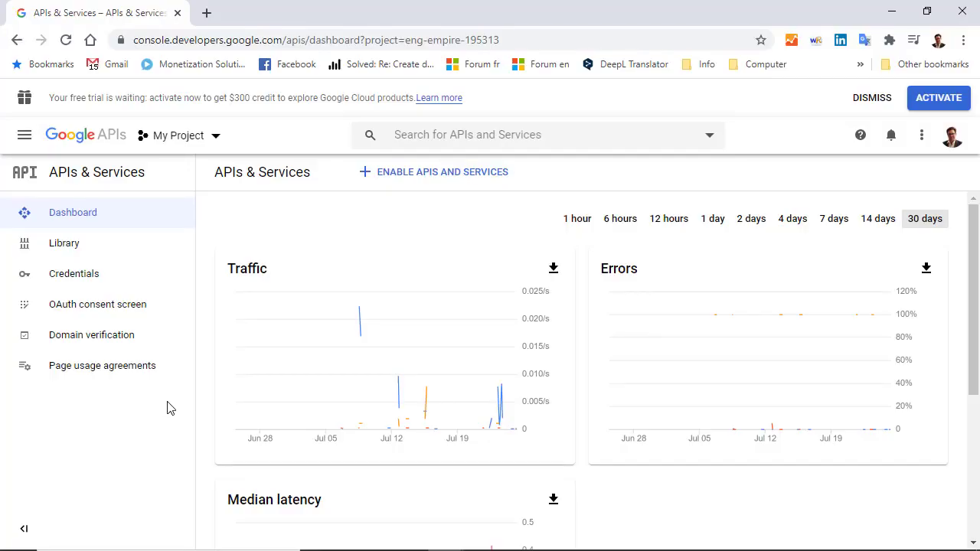
Step: Find the Distance Matrix API under the Maps APIs in the library and enable it
scroll(down, 3)
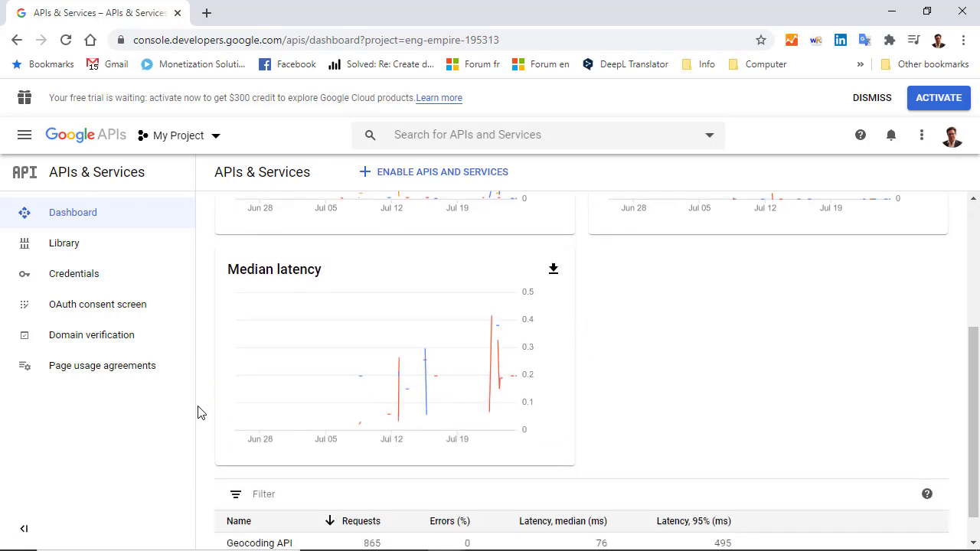
scroll(down, 3)
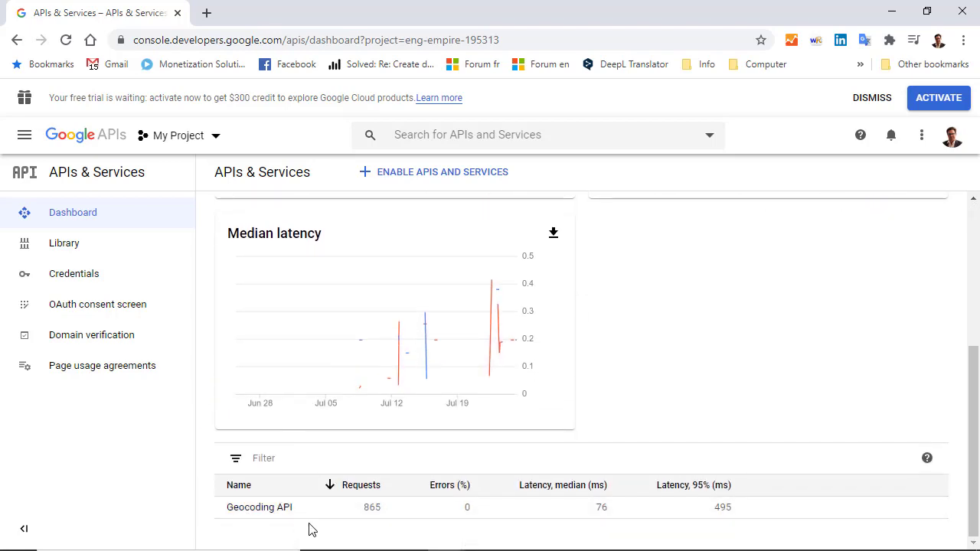
mouse_move(107, 268)
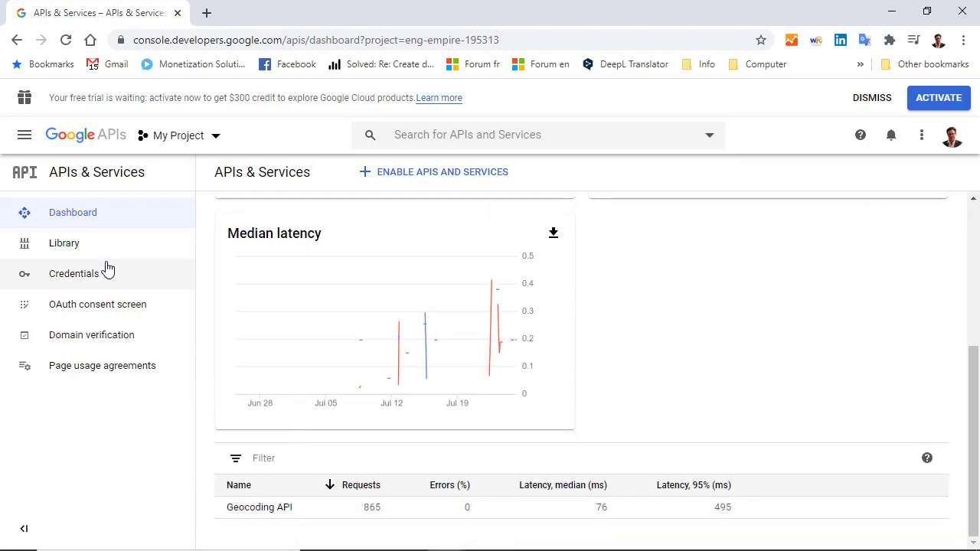
click(64, 242)
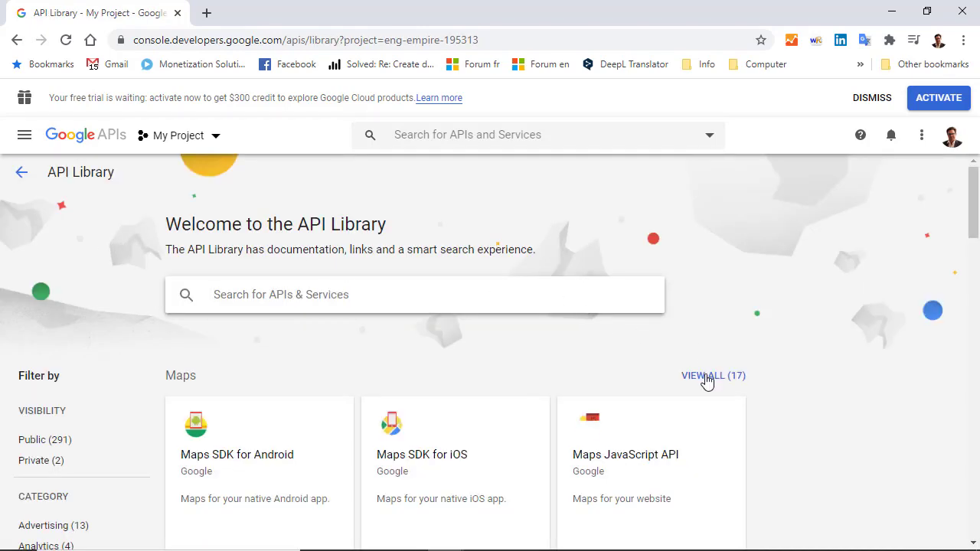
click(714, 375)
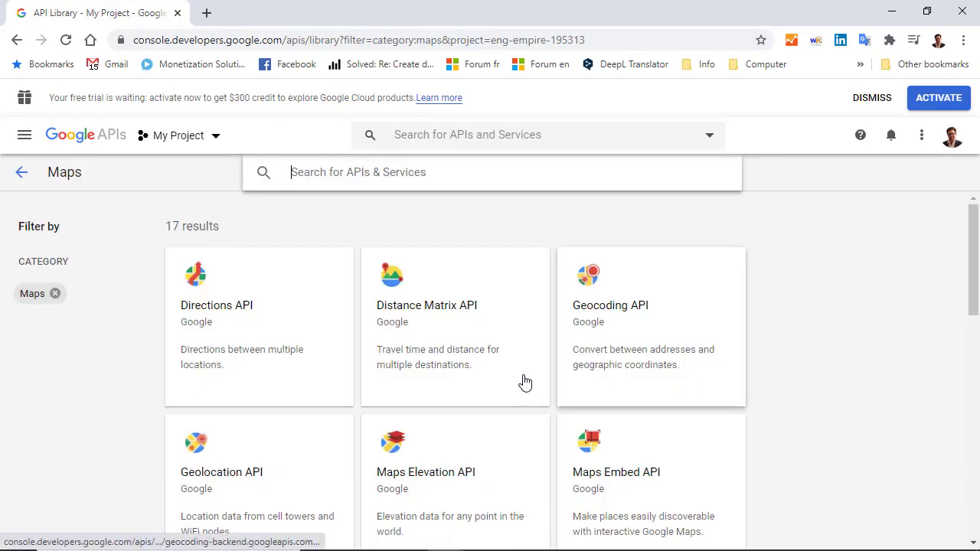
mouse_move(441, 325)
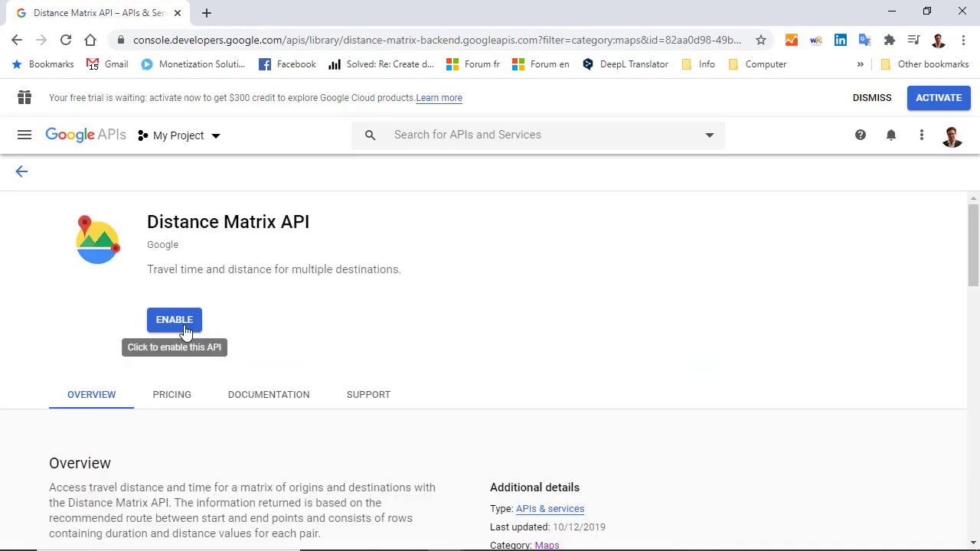
click(174, 320)
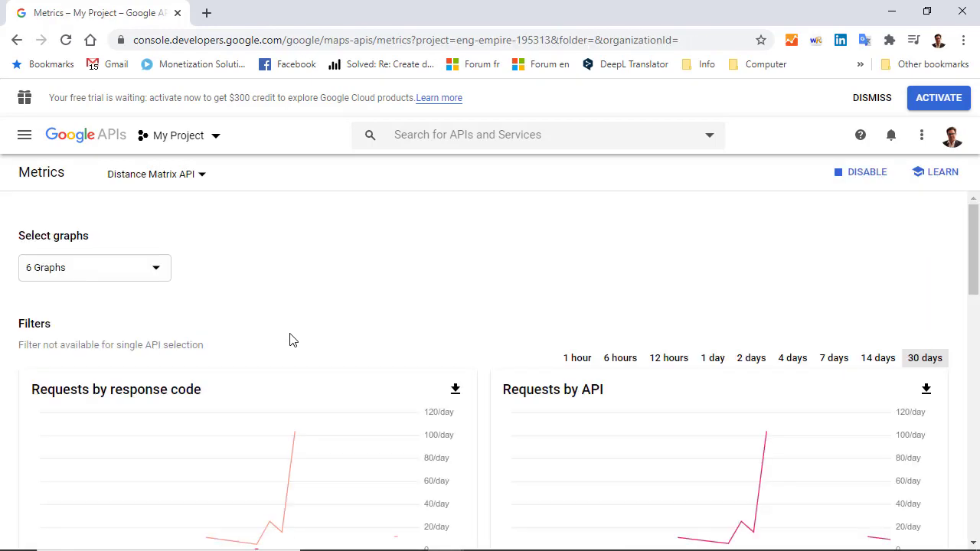
mouse_move(169, 211)
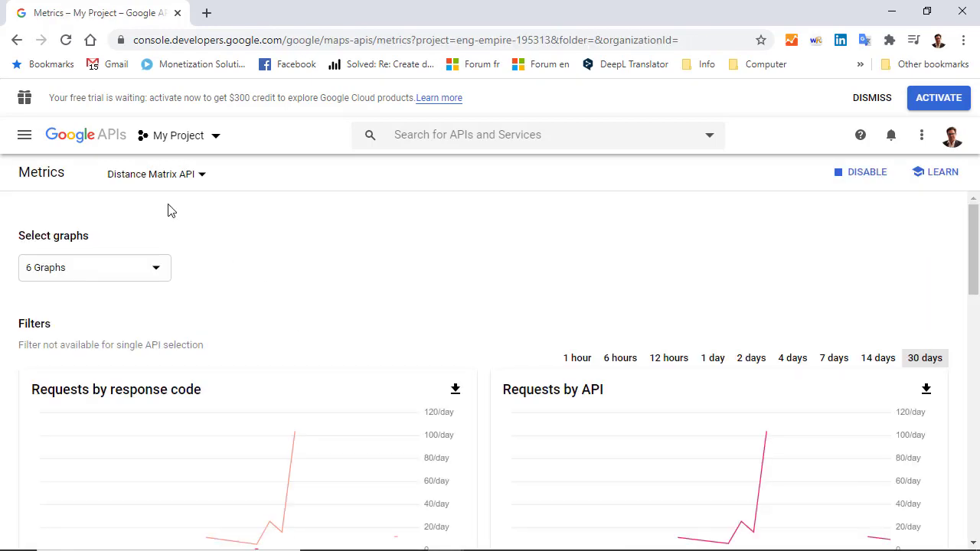
Step: Check the existing API key on the Credentials page, then return to the Distance Matrix API details
click(24, 134)
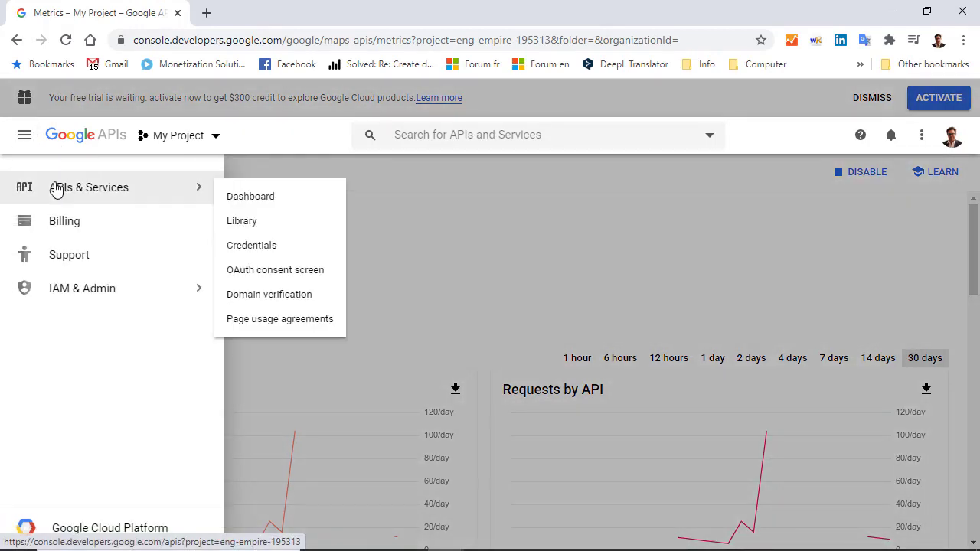
click(251, 245)
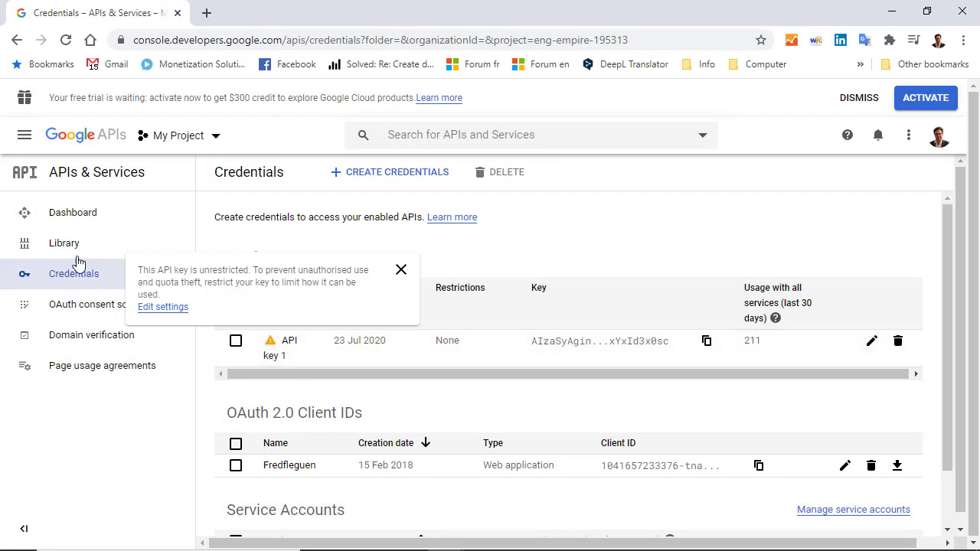
click(64, 242)
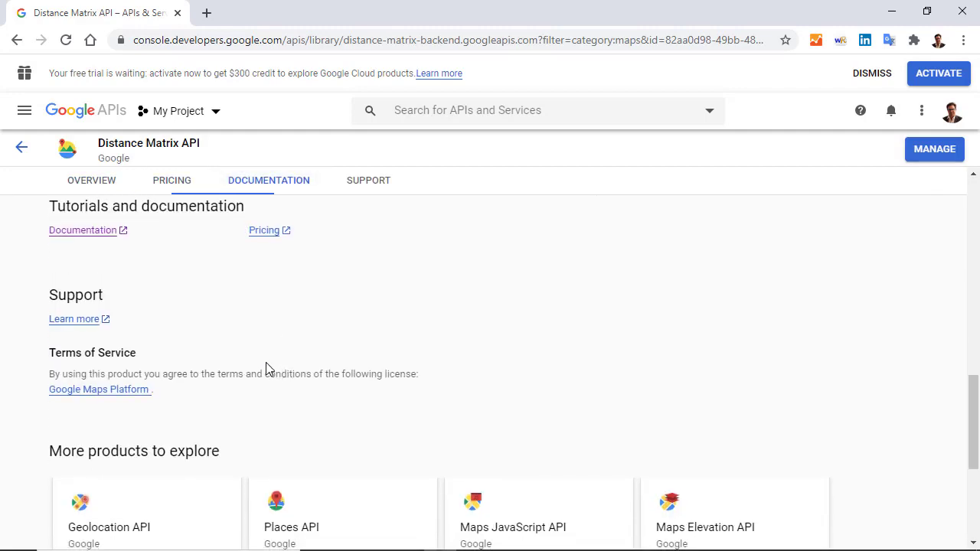
Step: Reach the Distance Matrix responses docs section and copy its sample XML request URL
click(83, 230)
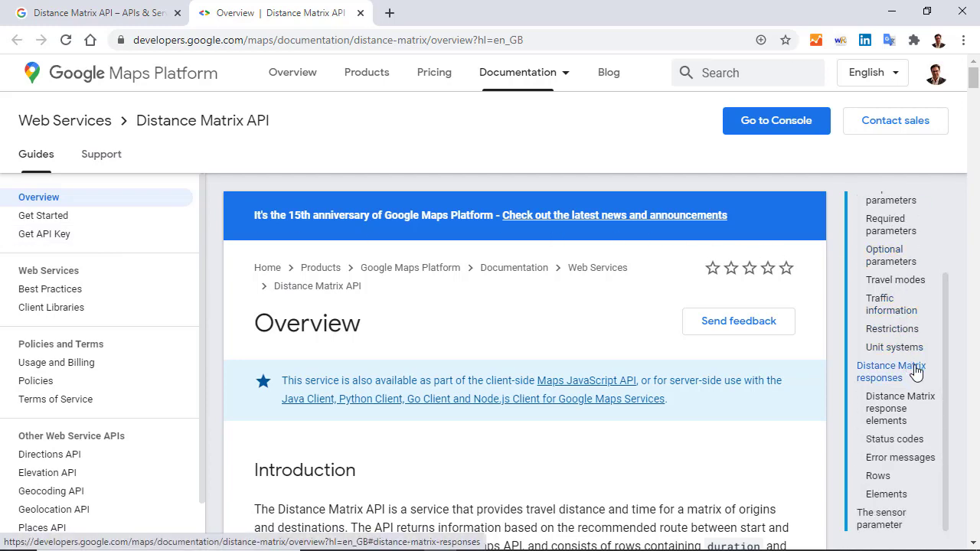
click(892, 372)
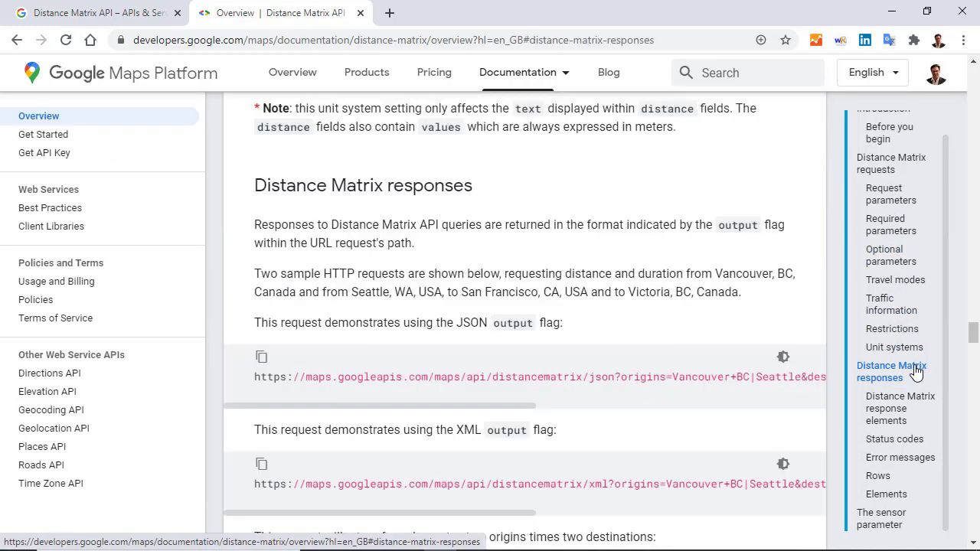
scroll(down, 3)
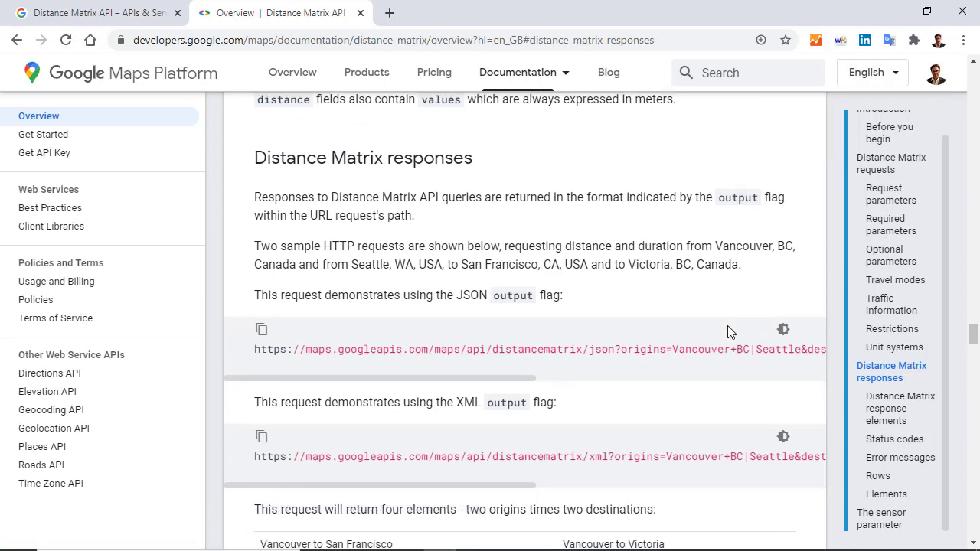
scroll(down, 3)
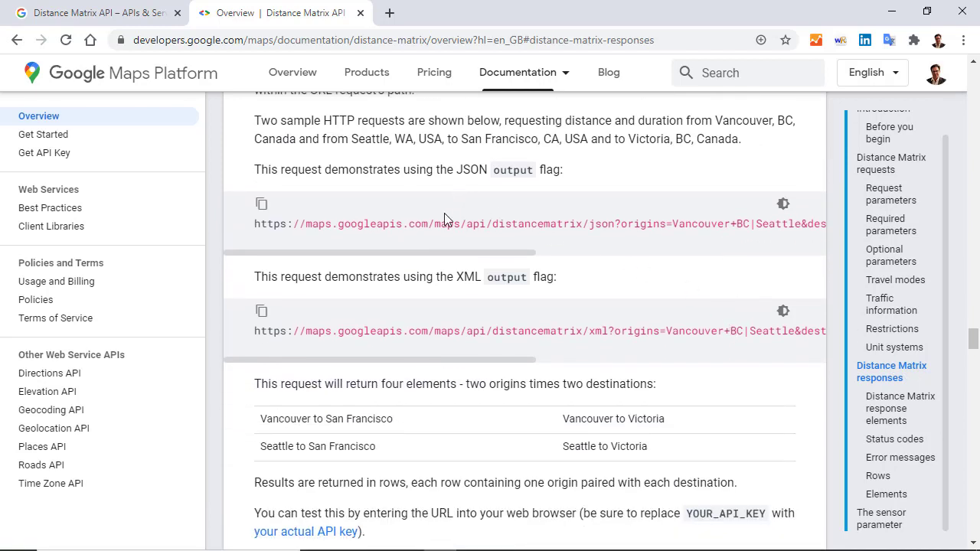
mouse_move(458, 289)
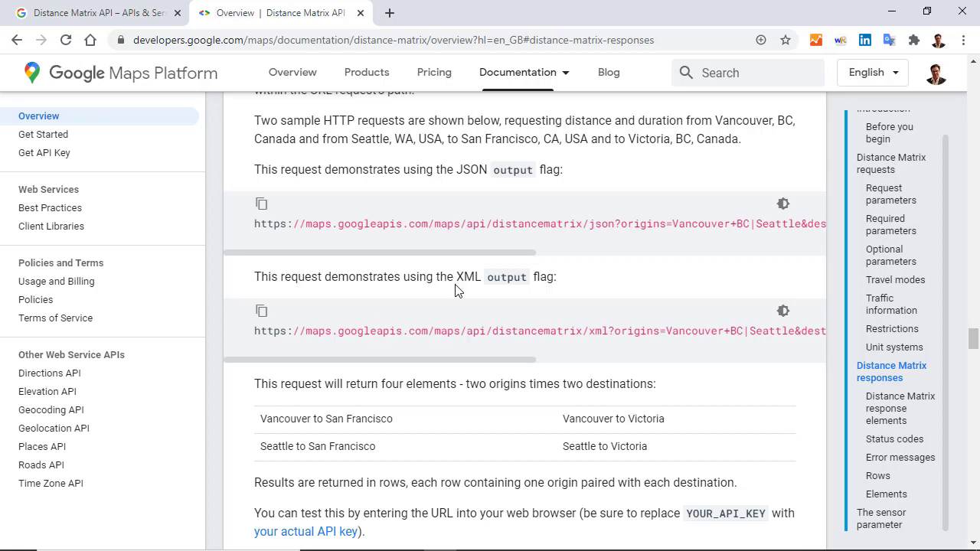
mouse_move(410, 369)
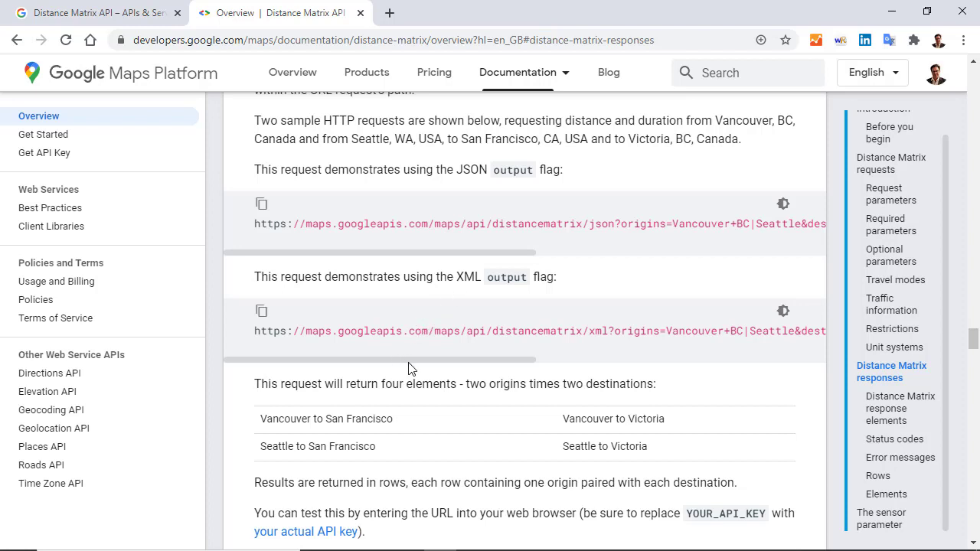
scroll(right, 3)
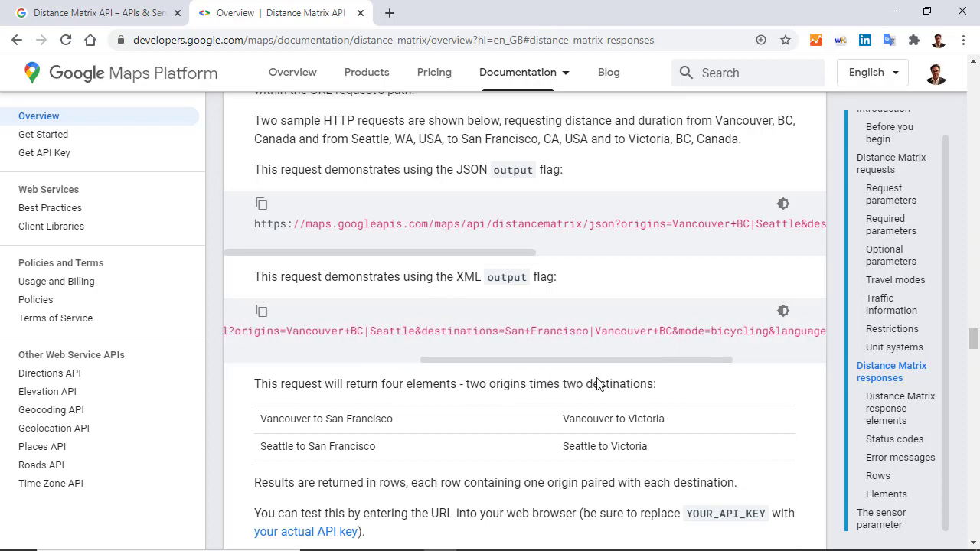
scroll(left, 3)
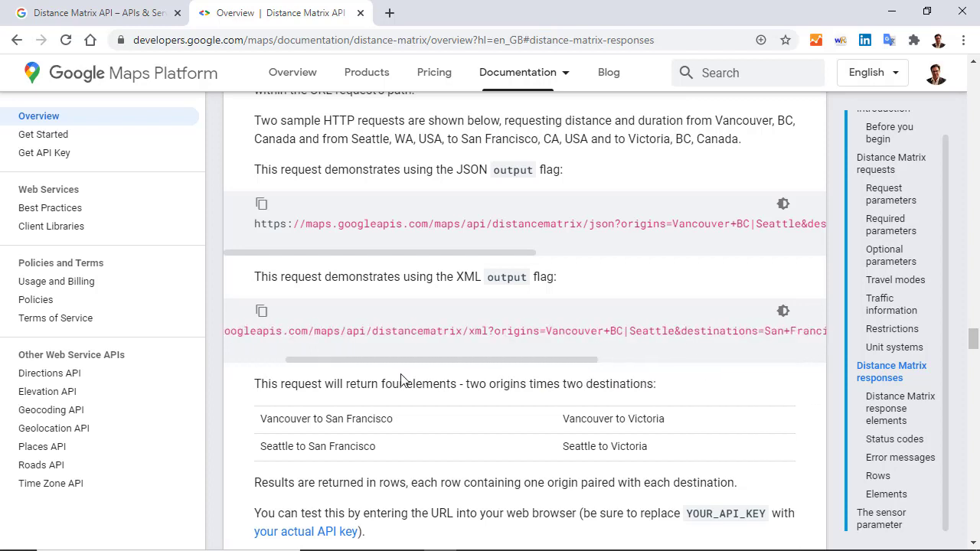
click(260, 310)
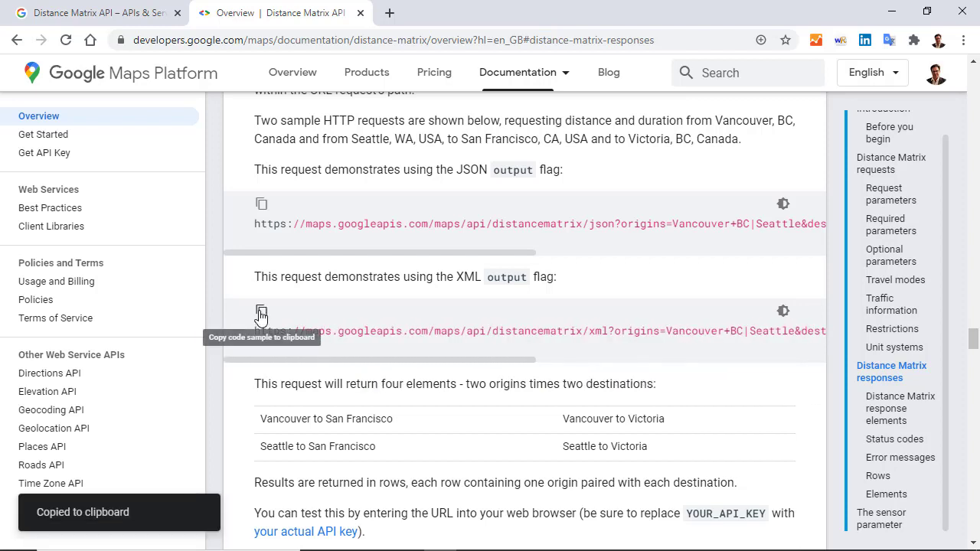
Step: Load the sample XML request in a new tab, see REQUEST_DENIED, and return to Cloud Console
click(572, 13)
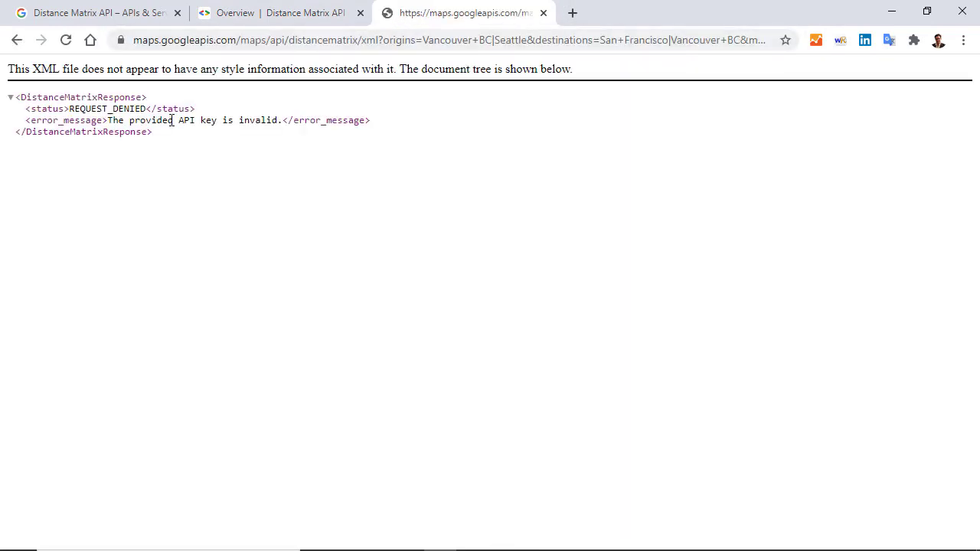
click(92, 12)
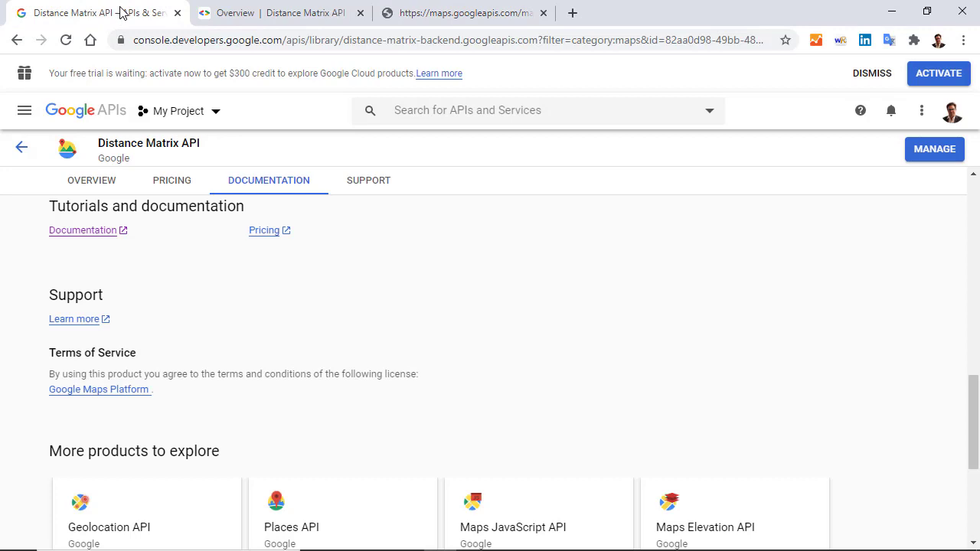
Step: Copy API key 1 from the project's Credentials page for use in the request
click(25, 110)
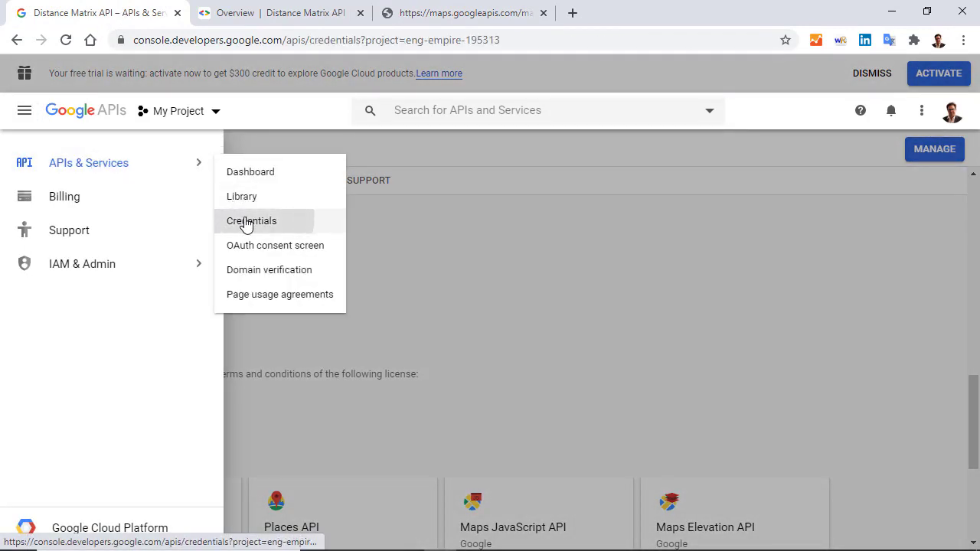
click(251, 221)
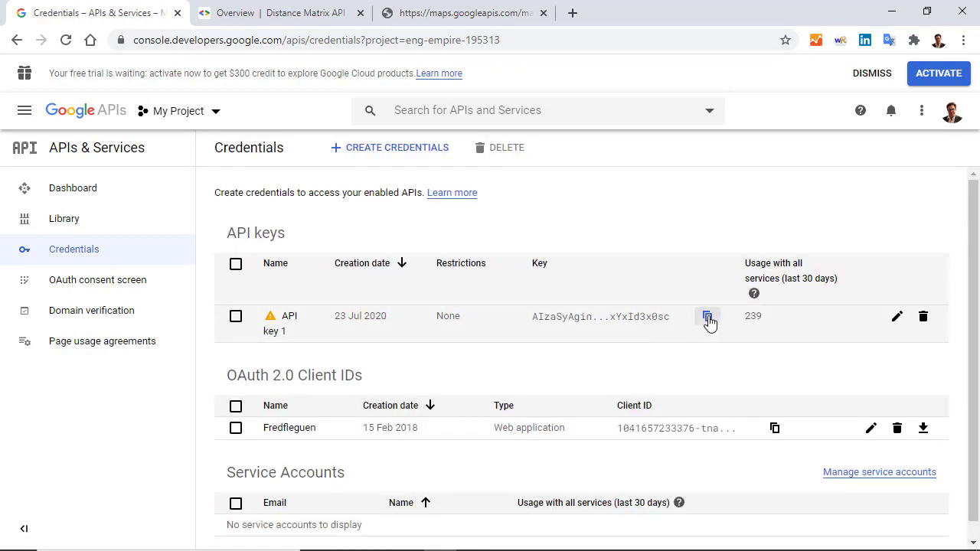
click(459, 12)
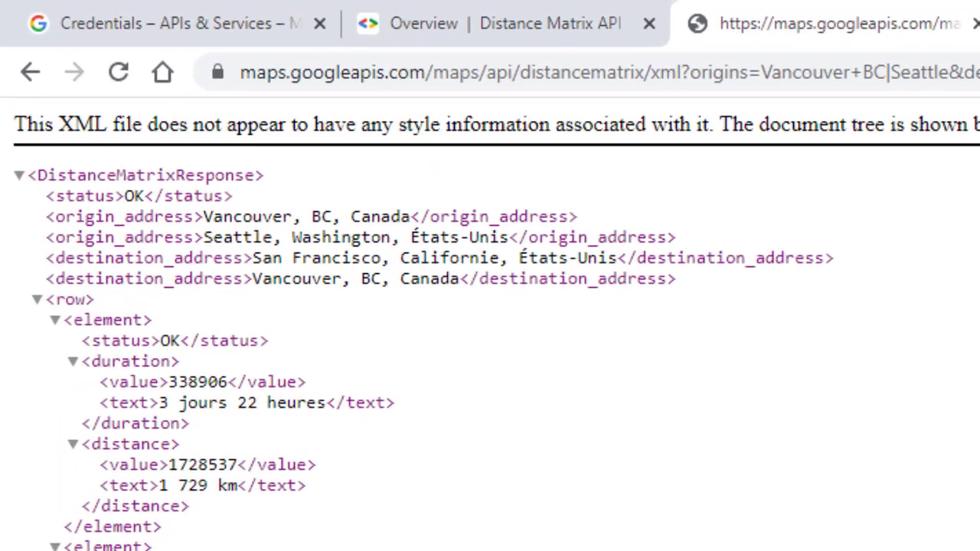
Step: Load the sample request with the API key and review the Vancouver/Seattle to San Francisco/Vancouver response
key(ctrl+plus)
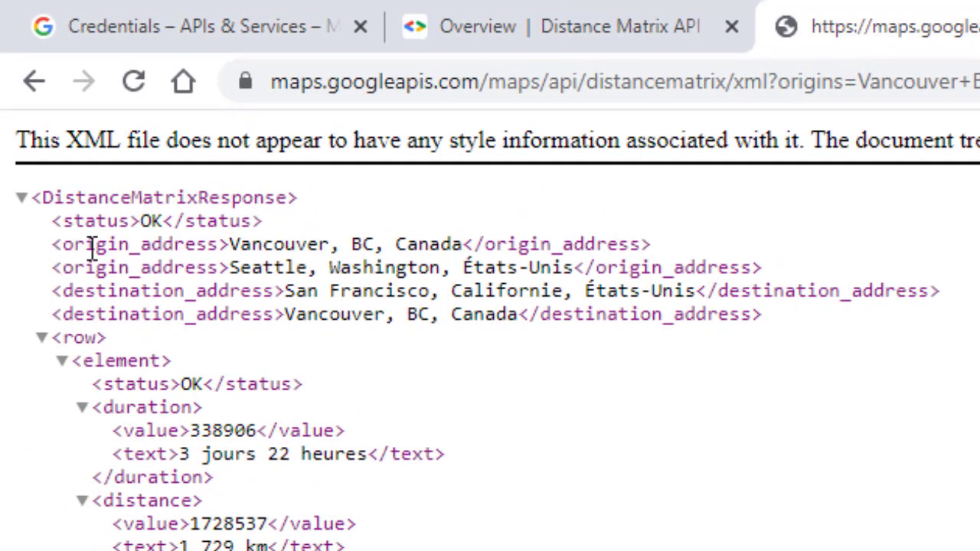
mouse_move(159, 294)
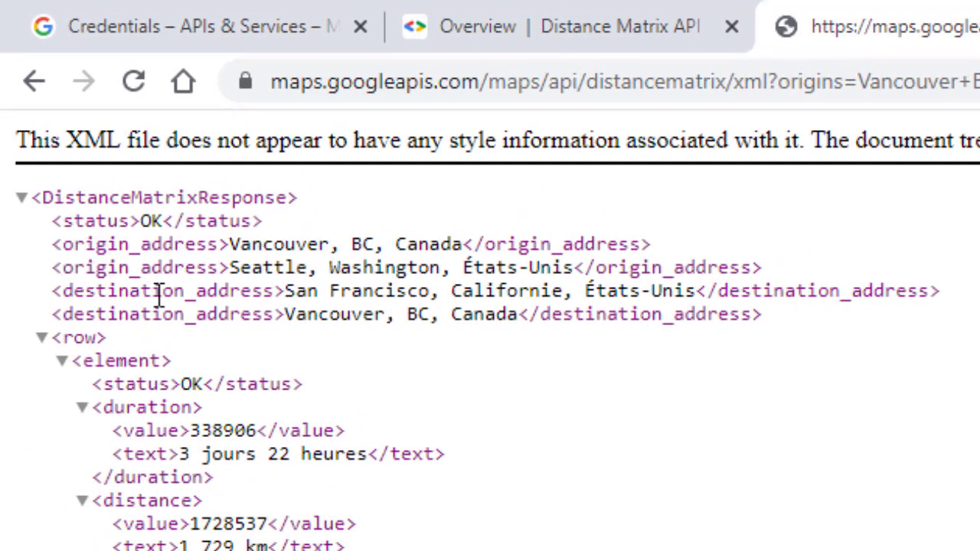
click(360, 26)
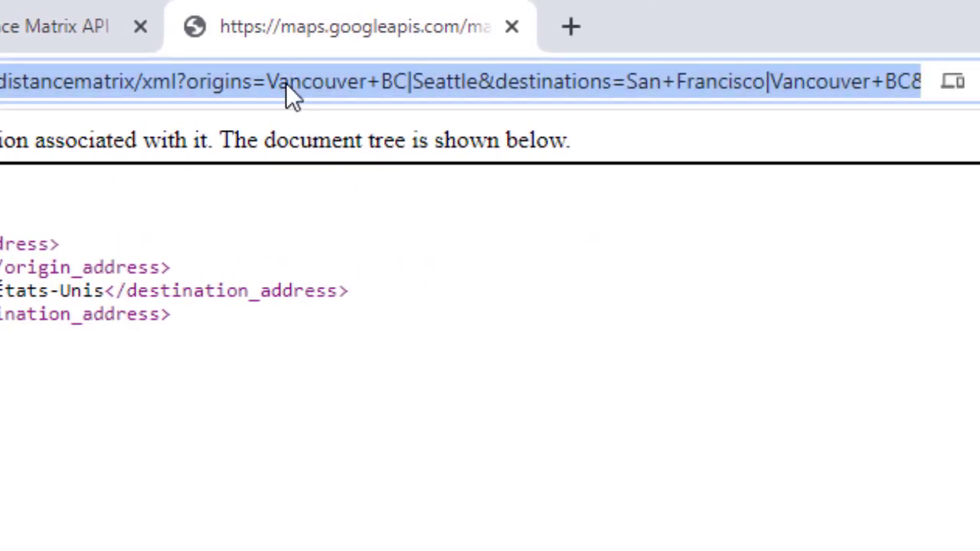
mouse_move(375, 90)
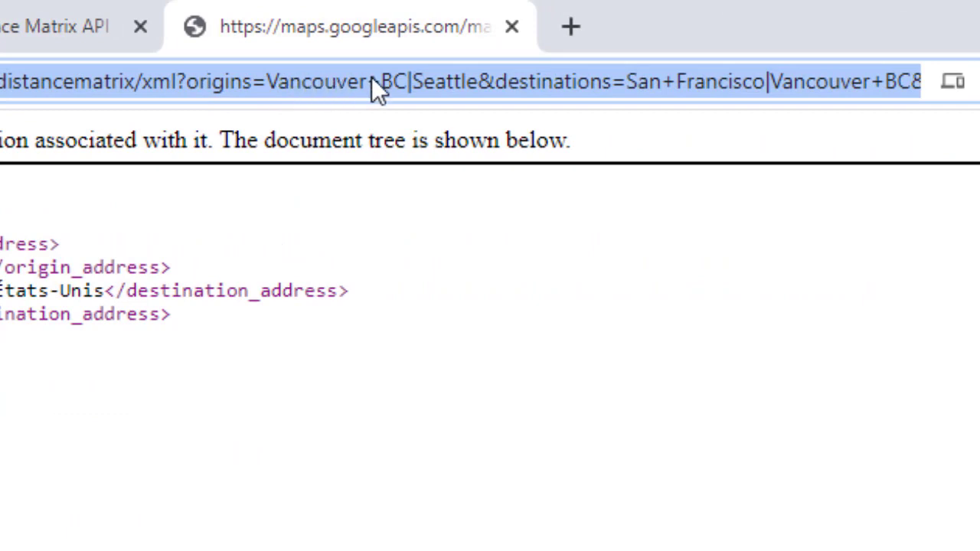
mouse_move(483, 104)
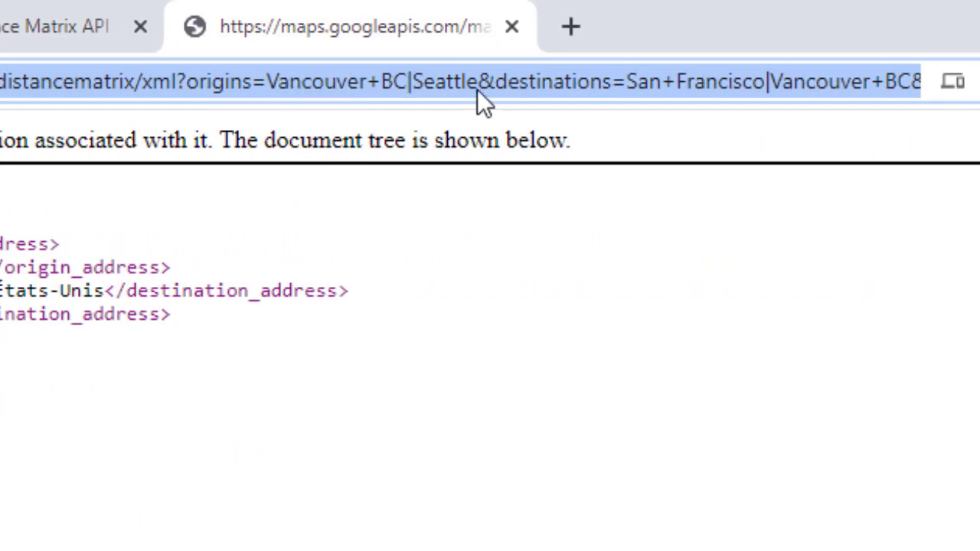
Step: Trim the URL to Vancouver, BC to San Francisco only, giving 15 h 4 min and 1,530 km
click(482, 83)
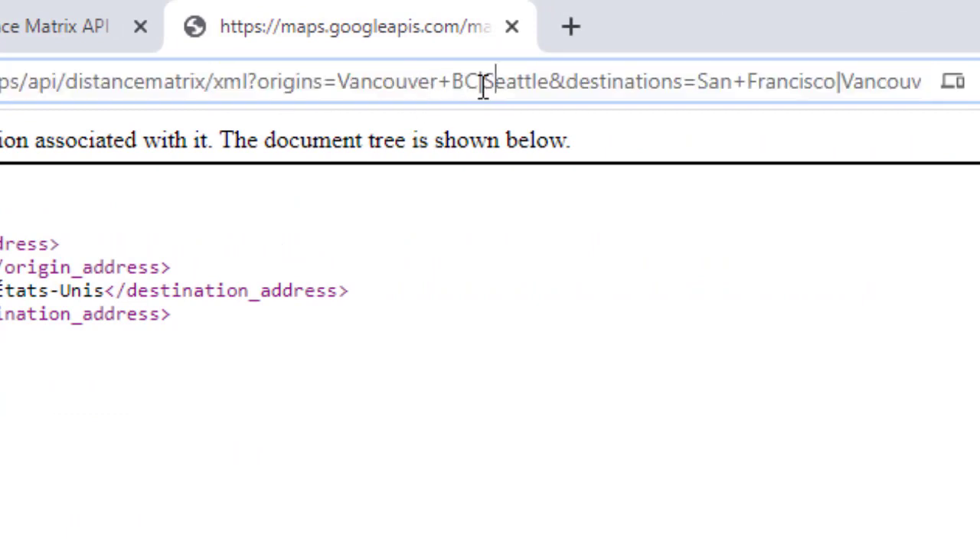
double_click(519, 82)
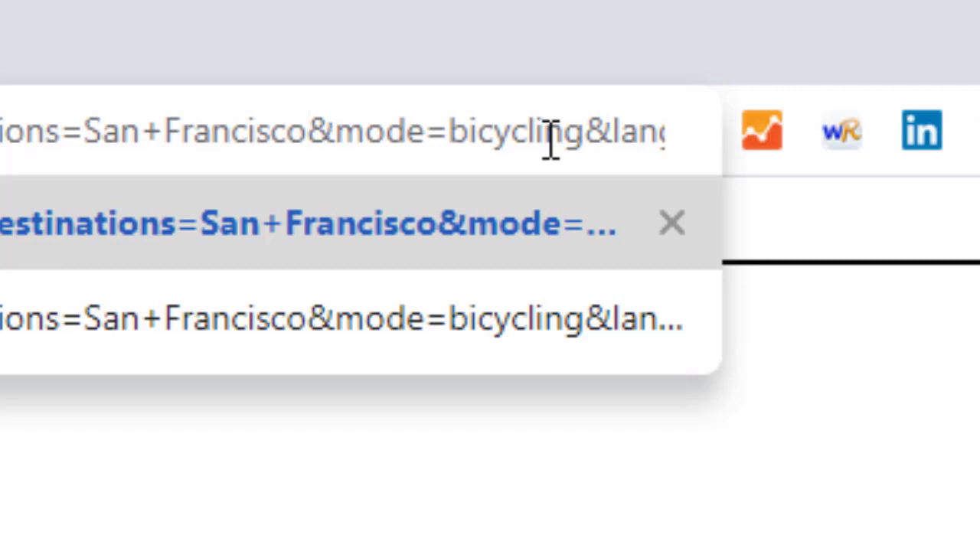
click(308, 131)
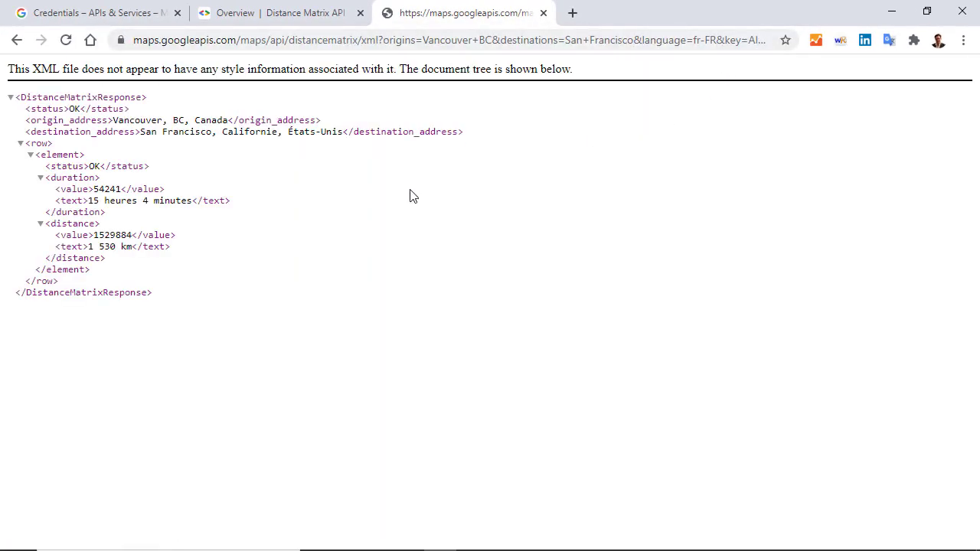
mouse_move(134, 126)
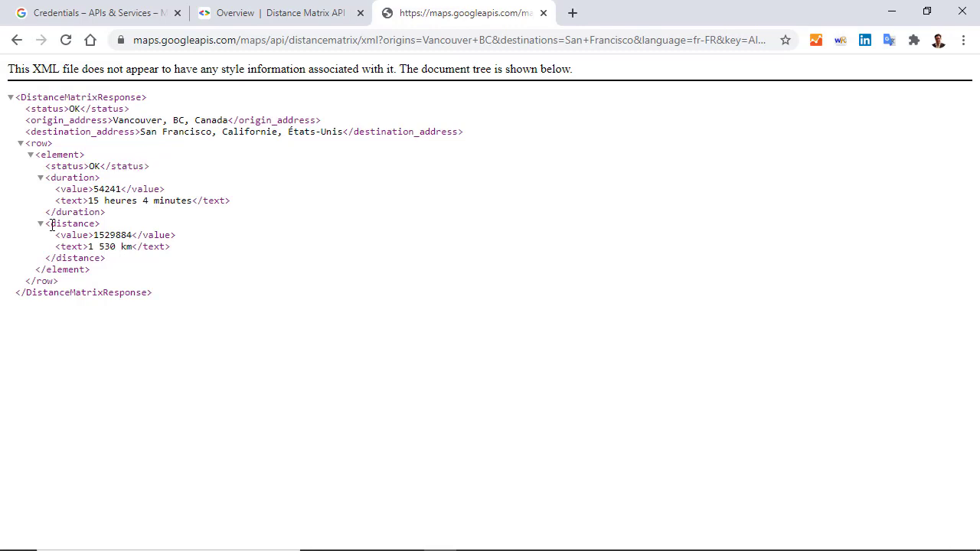
mouse_move(19, 229)
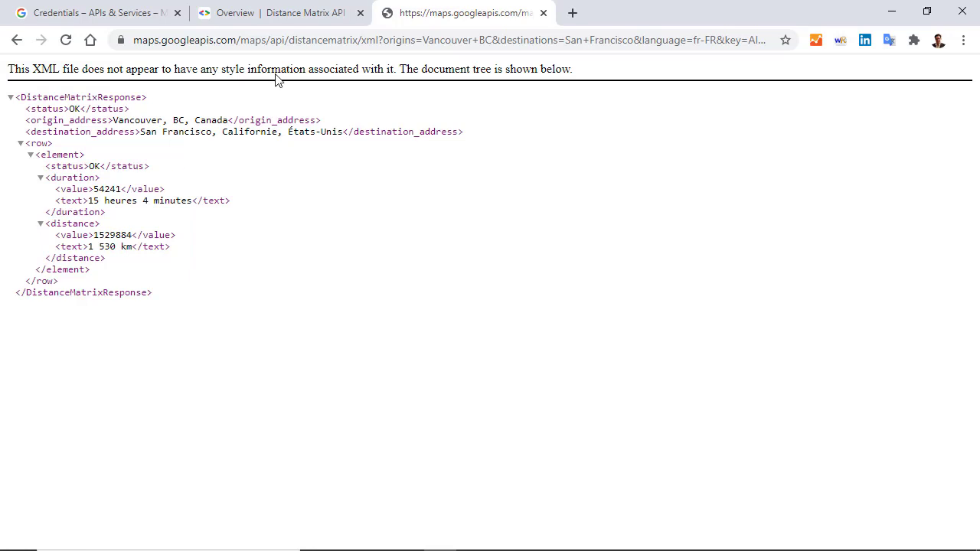
click(276, 12)
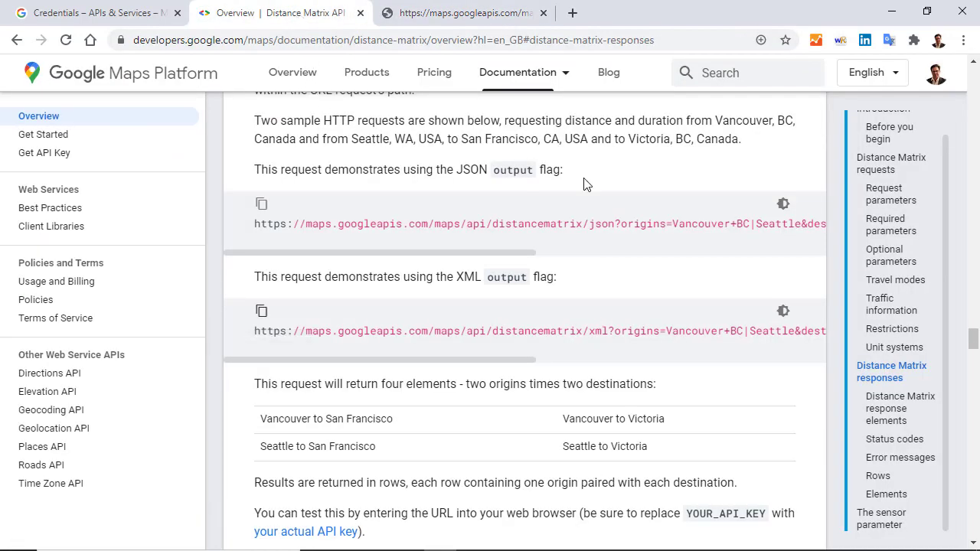
click(891, 291)
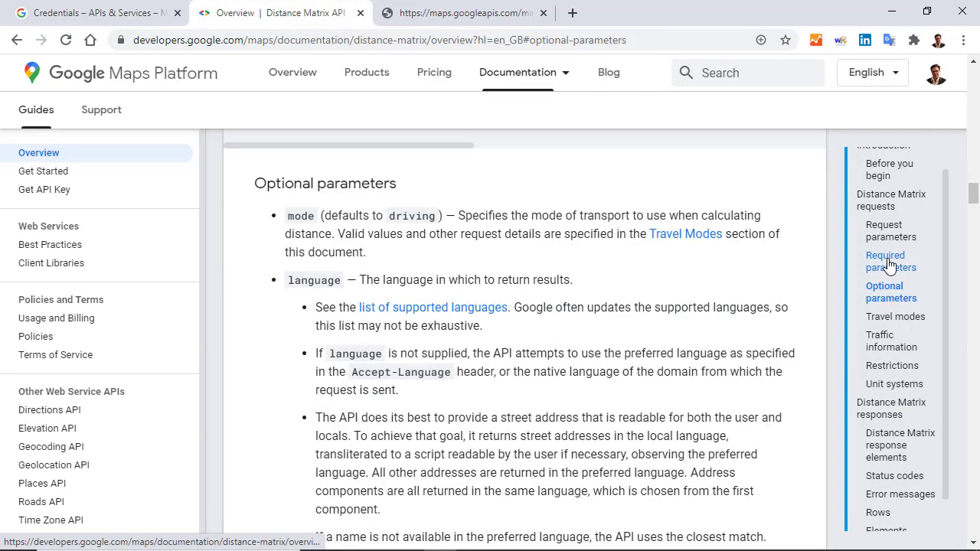
scroll(down, 3)
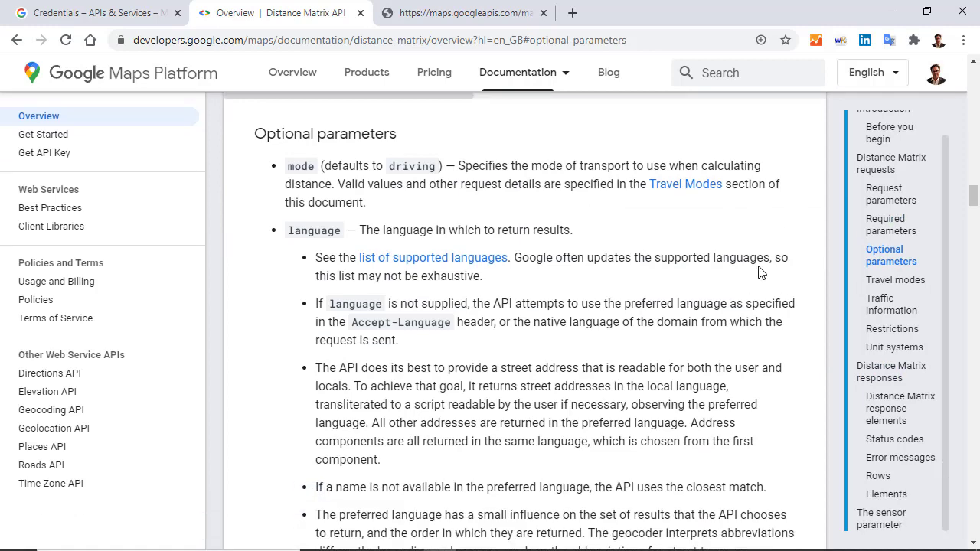
scroll(down, 3)
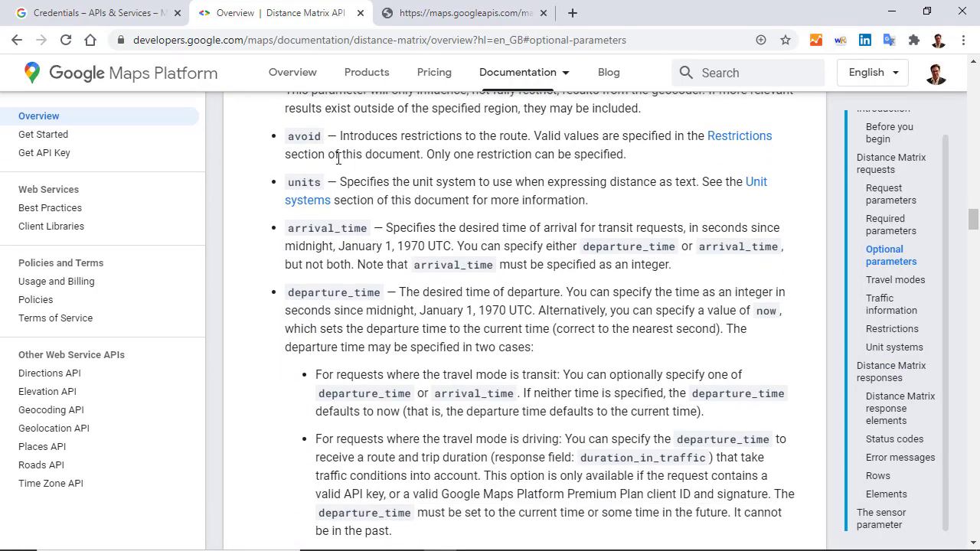
mouse_move(863, 217)
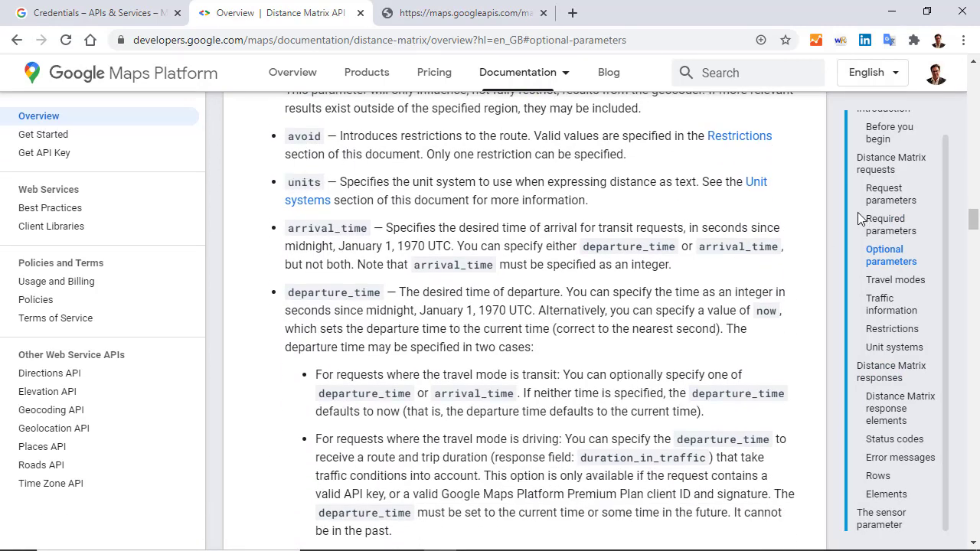
scroll(down, 3)
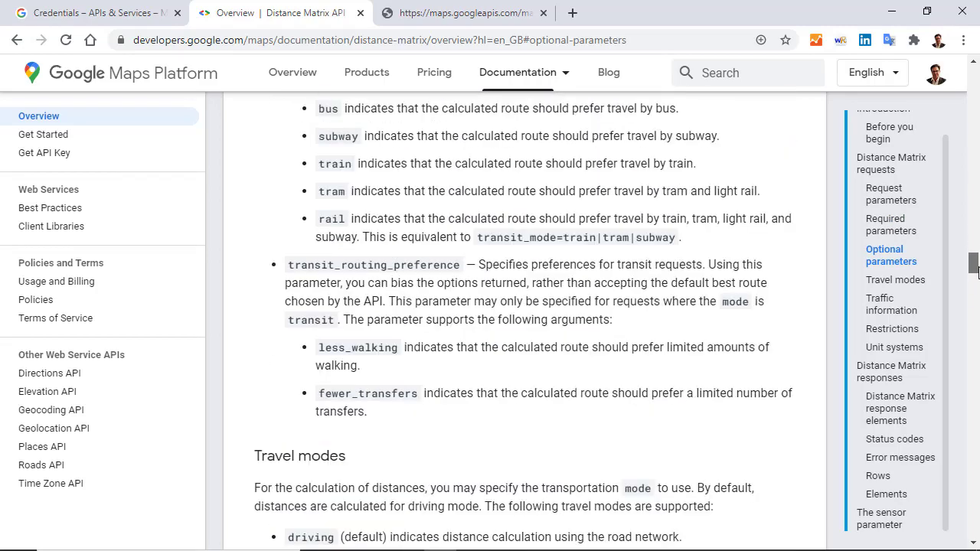
scroll(down, 3)
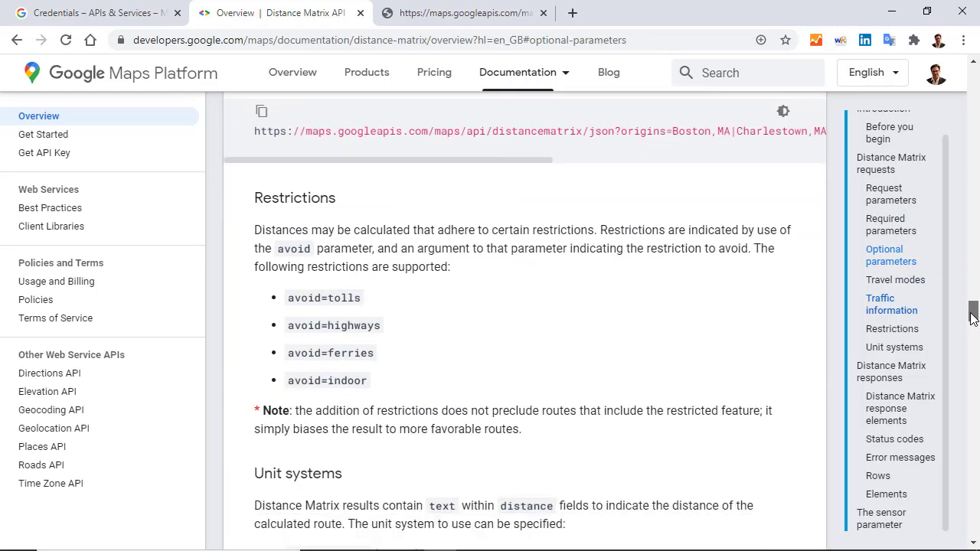
scroll(down, 3)
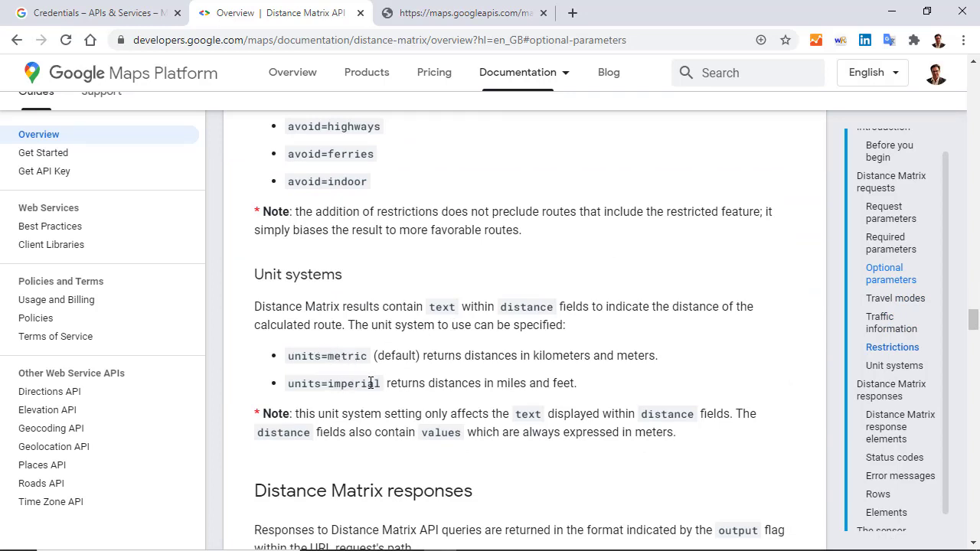
mouse_move(542, 376)
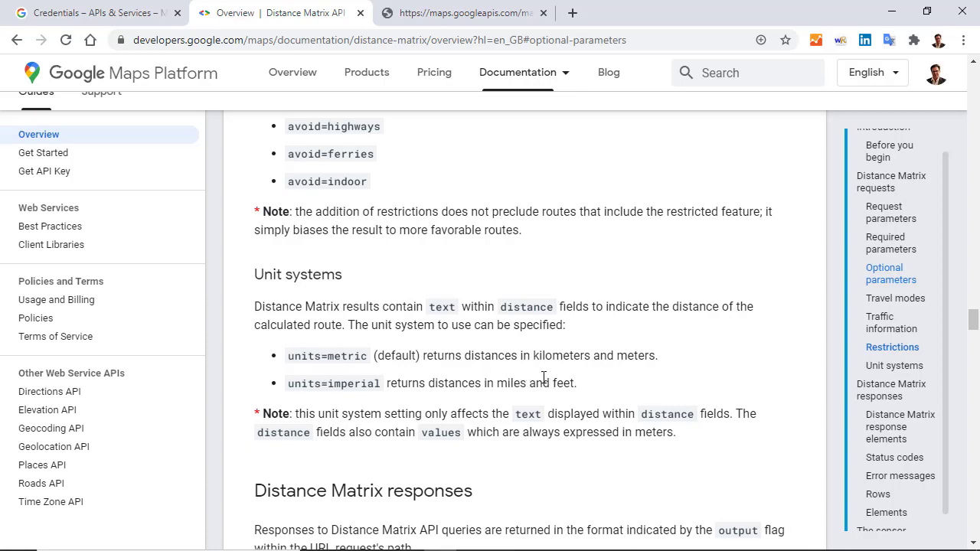
click(459, 12)
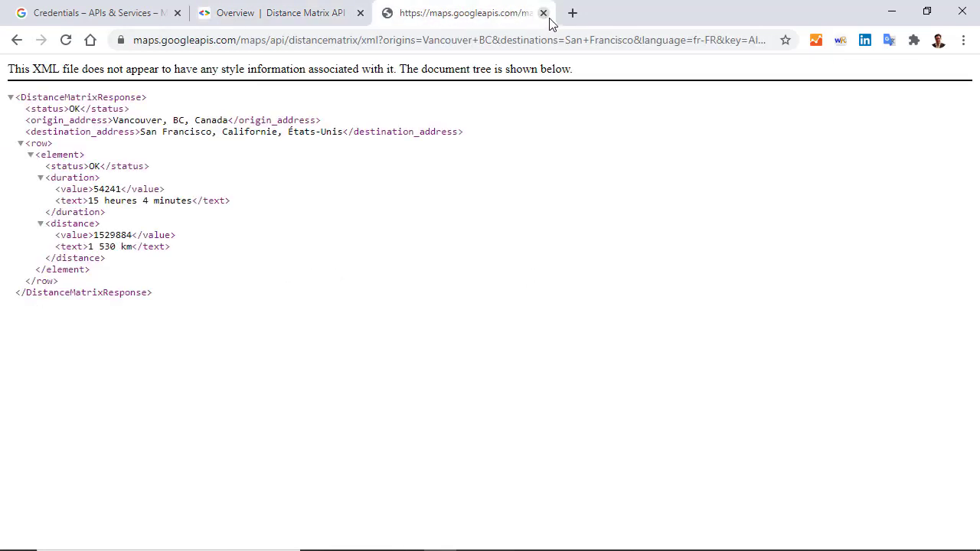
Step: Add units=imperial to the request URL so the response reads 951 miles
click(441, 40)
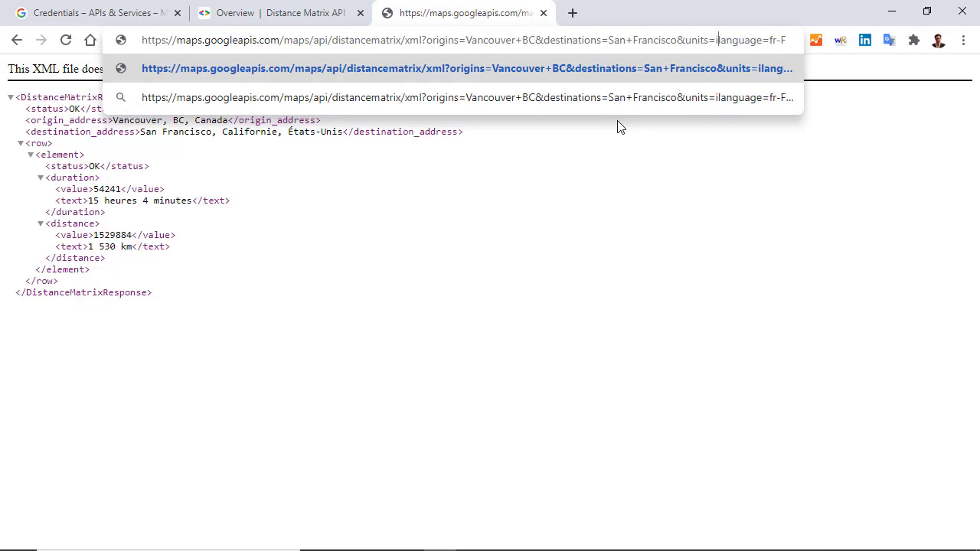
text(mperial)
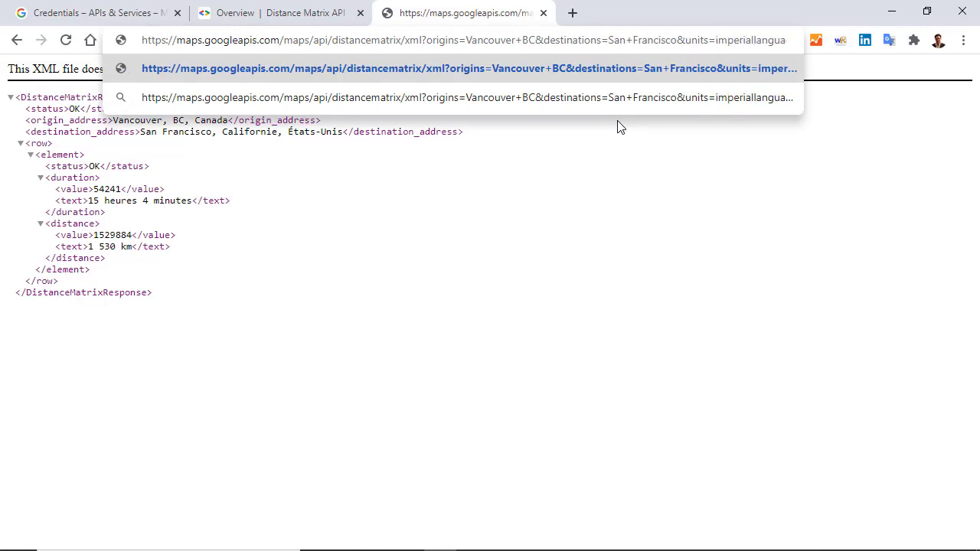
key(Return)
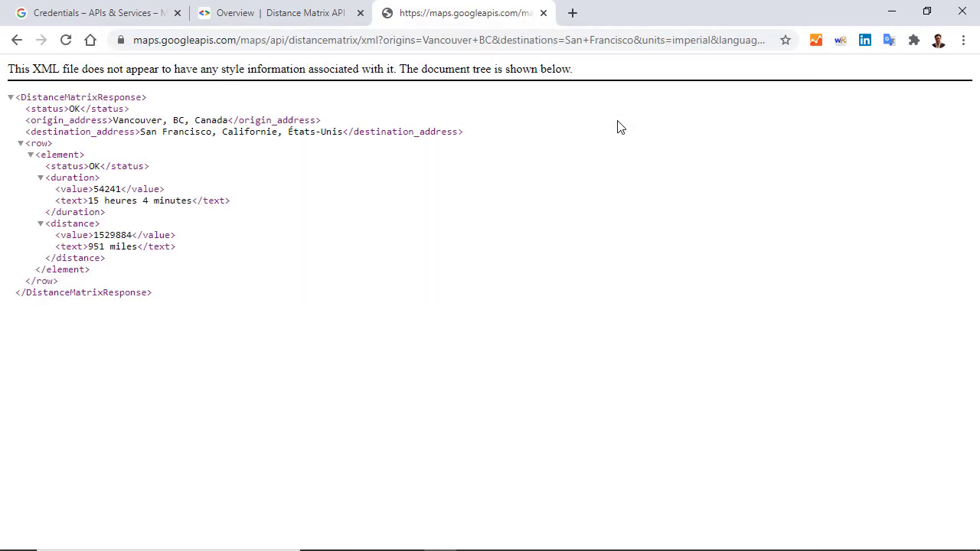
mouse_move(84, 252)
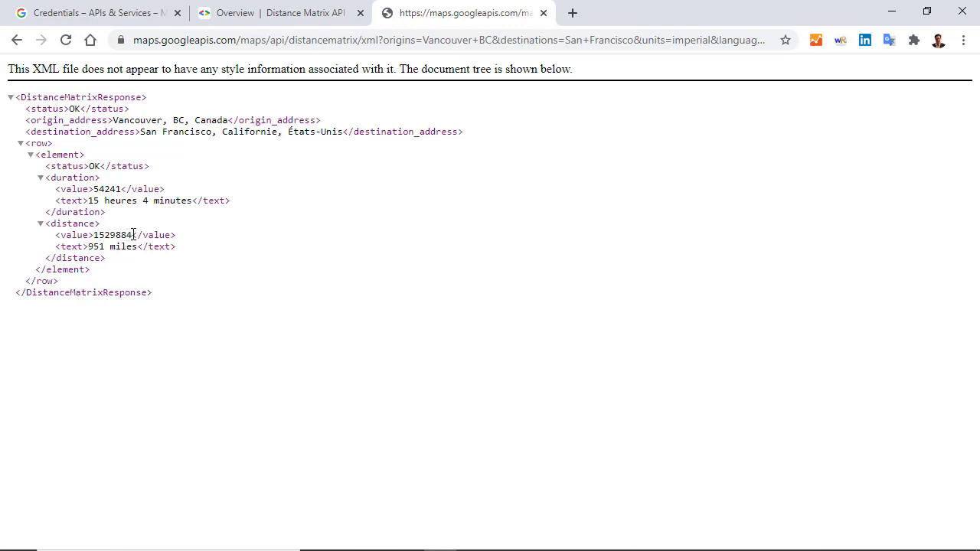
mouse_move(180, 196)
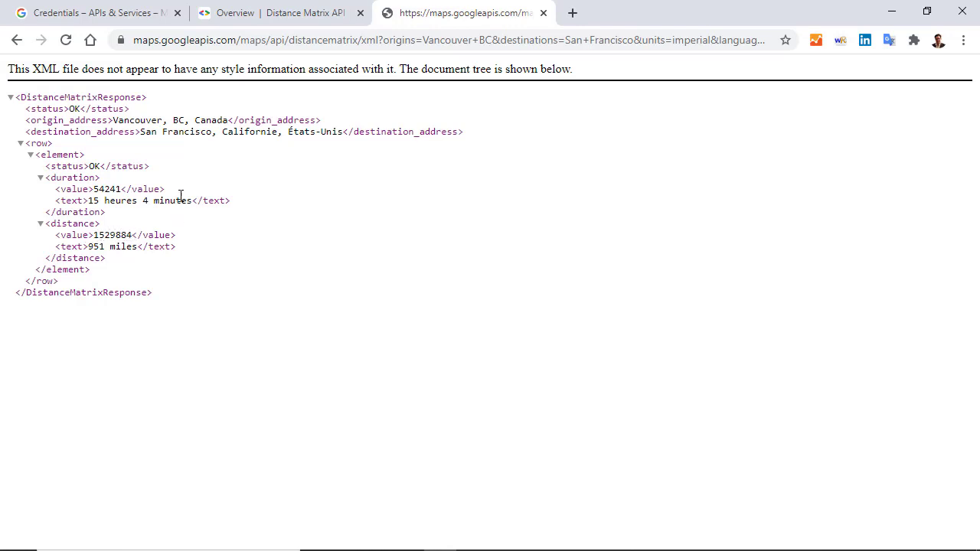
click(421, 40)
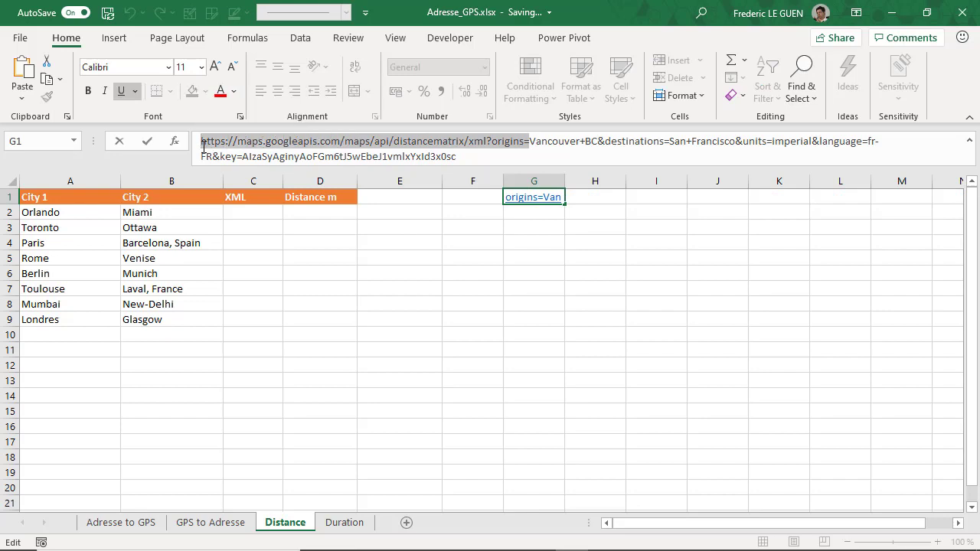
Step: Enter a WEBSERVICE formula in C2 building the distancematrix XML URL with origins=A2 (Orlando)
click(252, 211)
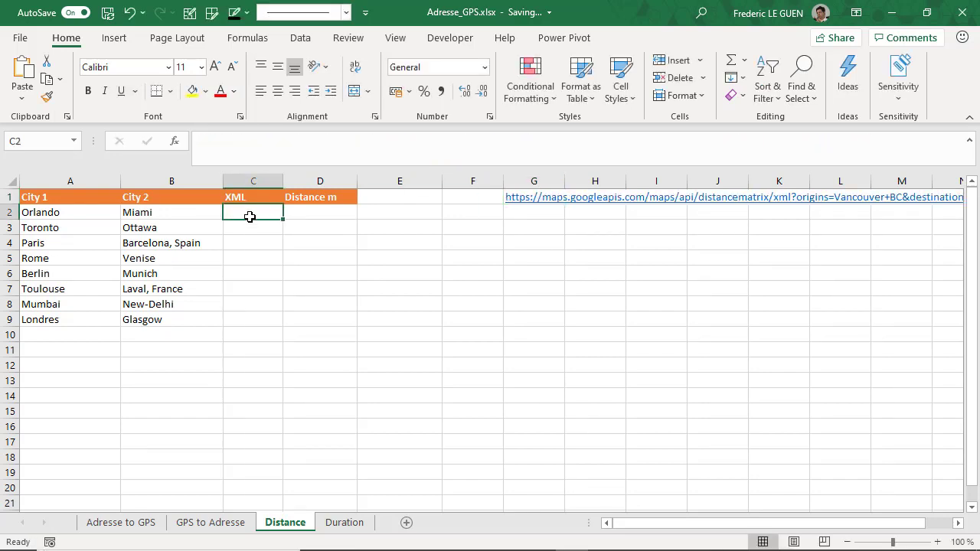
text(=webs)
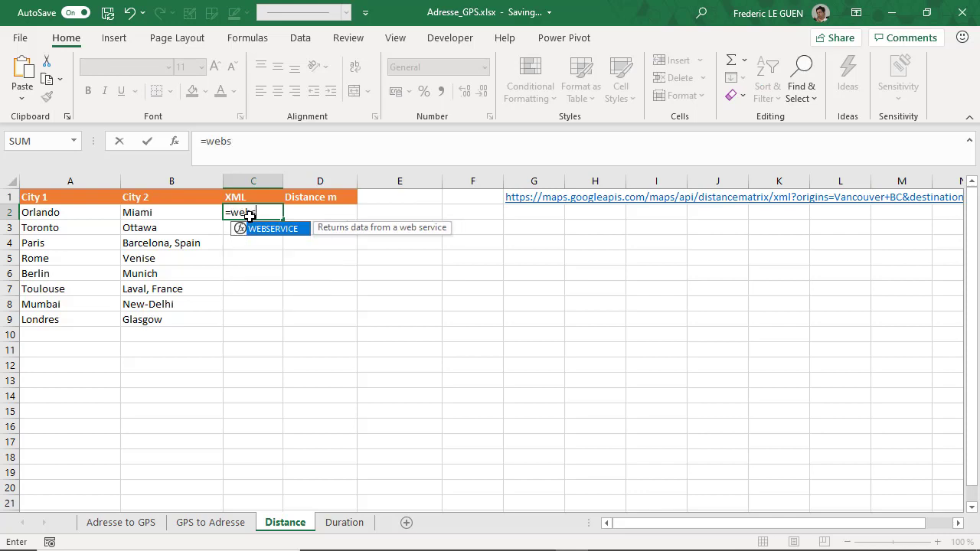
text(WEBSERVICE("https://maps.googleapis.com/maps/api/distancematrix/xml?origins=)
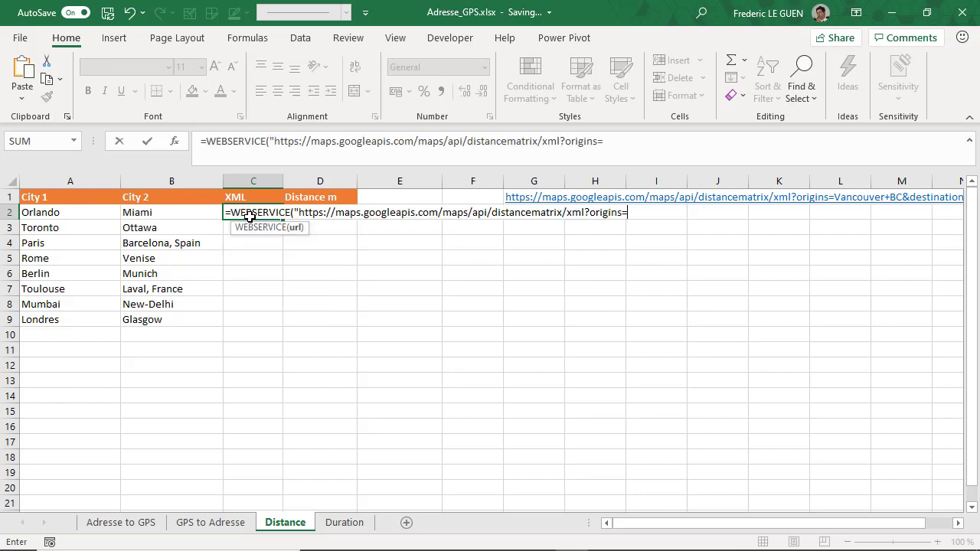
text("&)
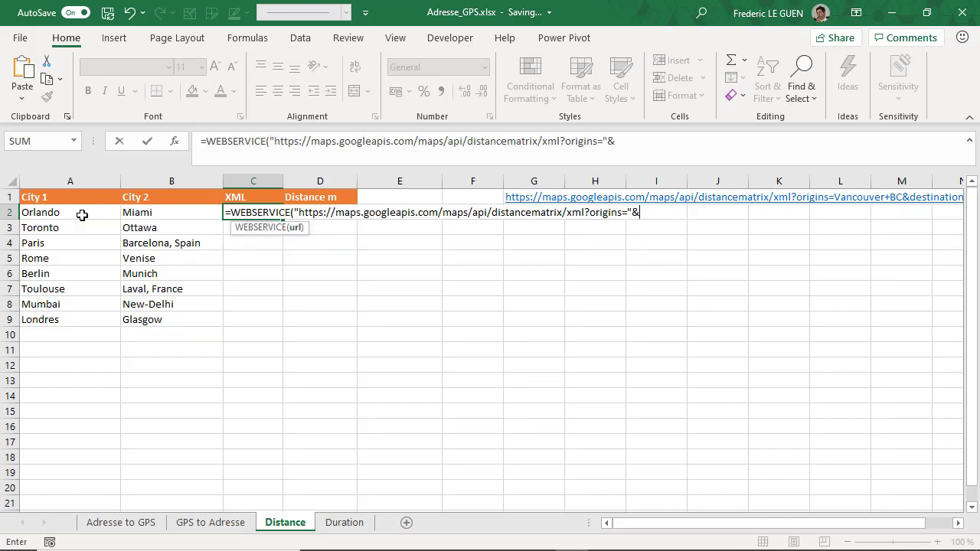
click(70, 211)
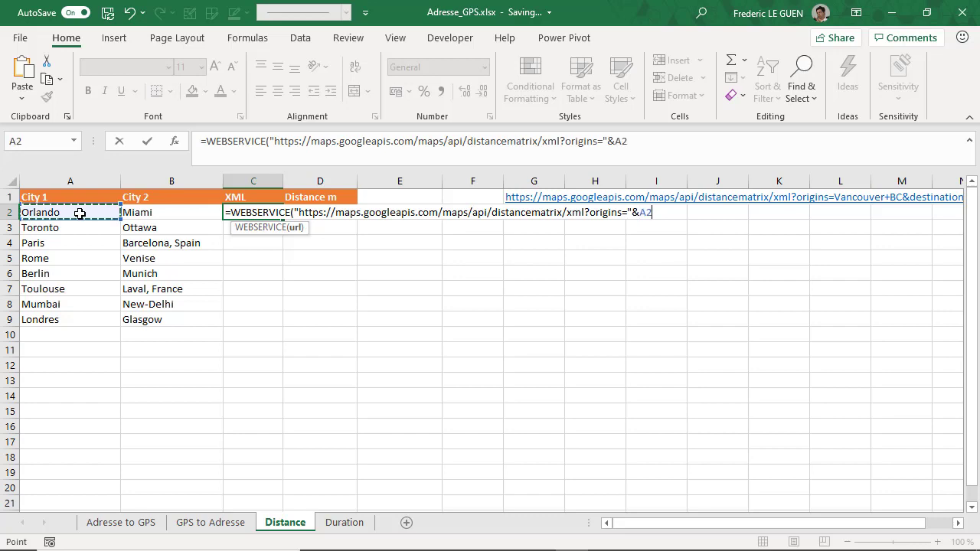
key(Return)
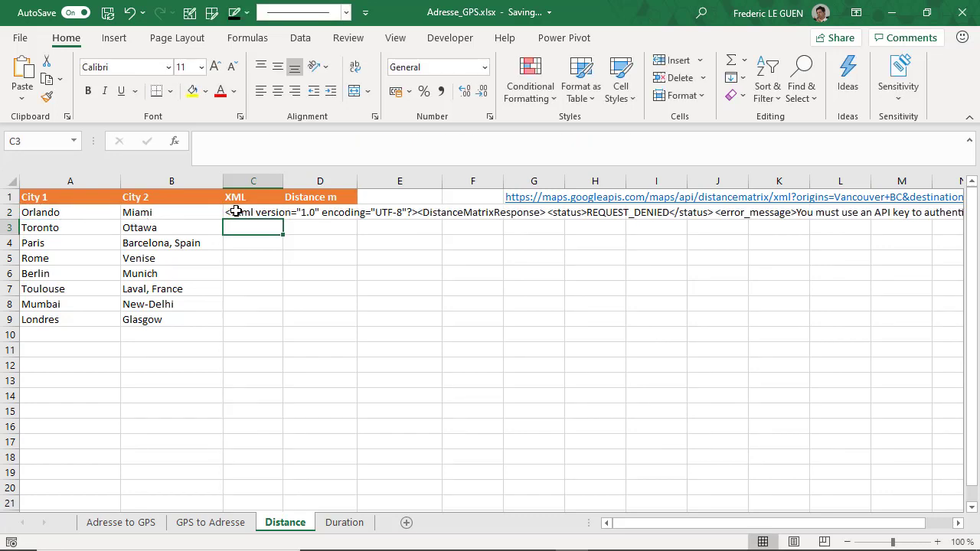
click(472, 196)
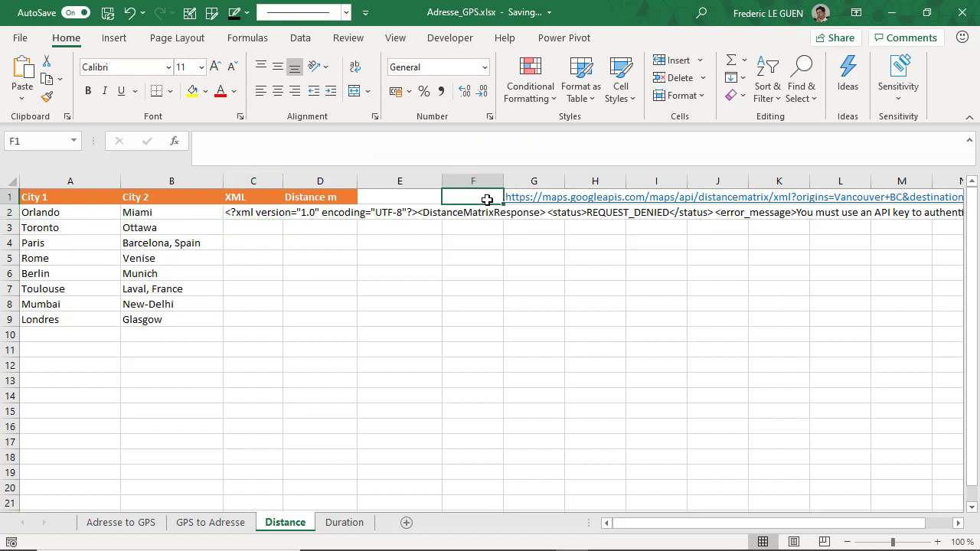
Step: Extend C2's formula with &destinations= pointing to Miami in B2
click(533, 196)
text(=WEBSERVICE("https://maps.googleapis.com/maps/api/distancematrix/xml?origins="&A2&)
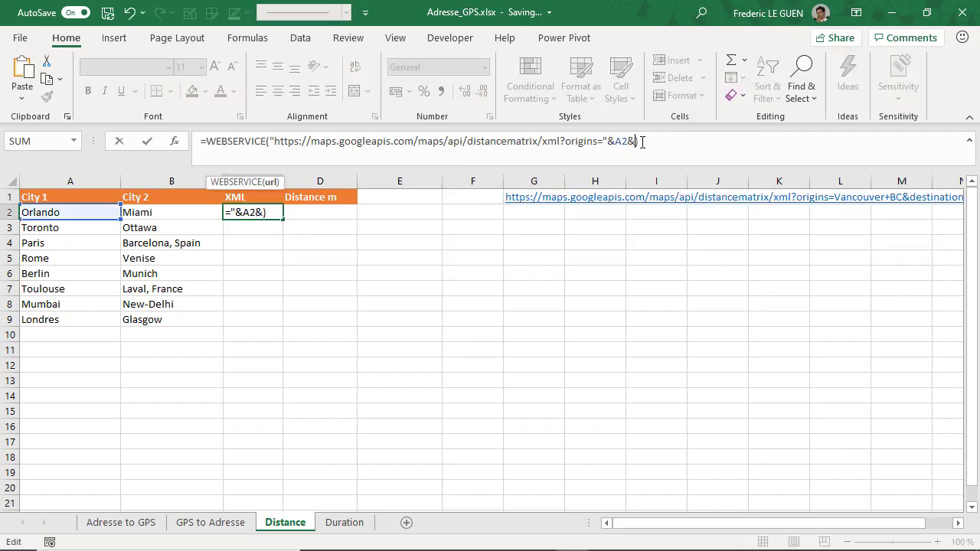
text("&destinations="&)
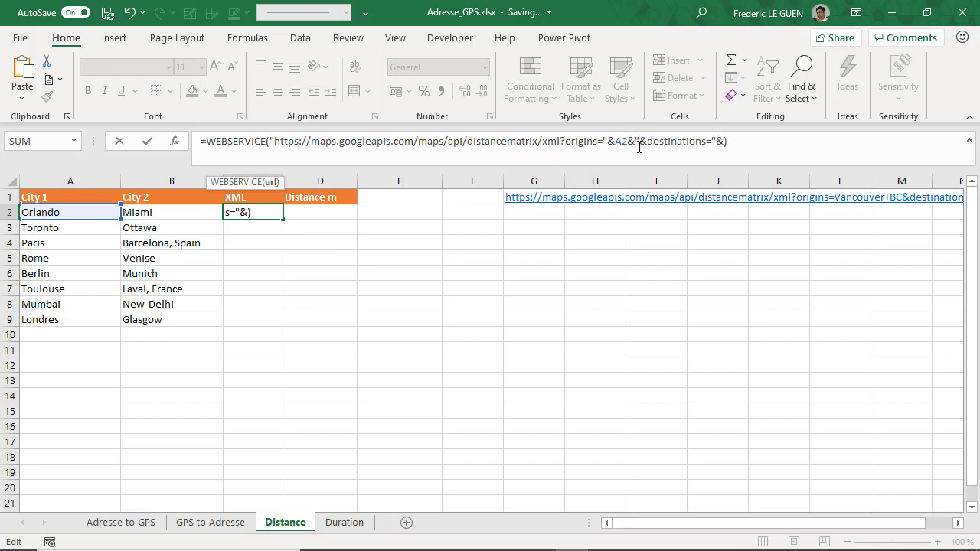
click(161, 212)
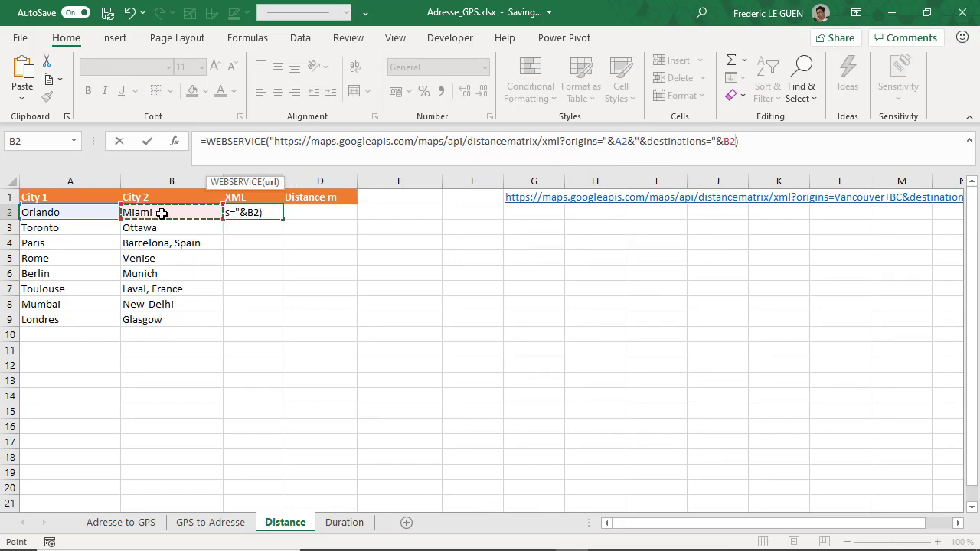
key(Return)
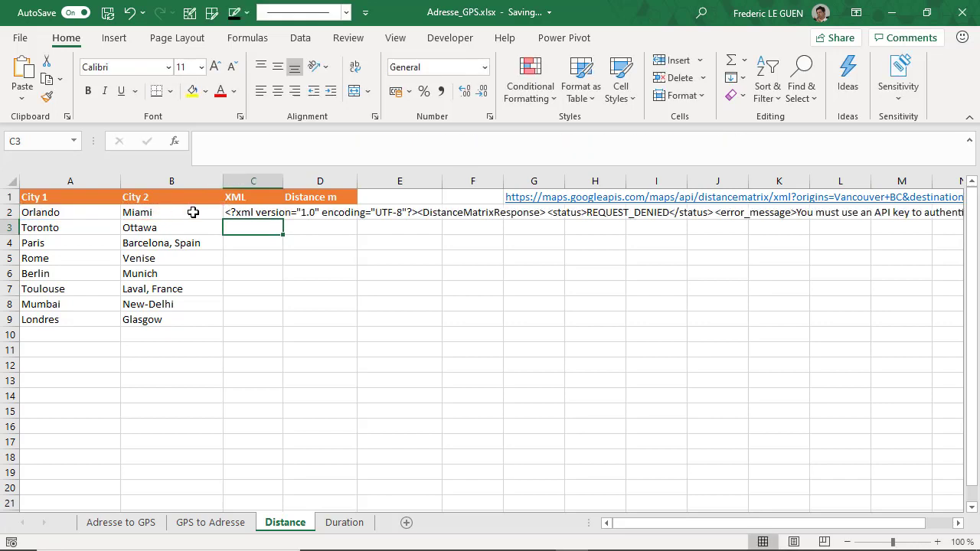
Step: Select the &key= parameter in the sample URL in G1 for copying
click(533, 196)
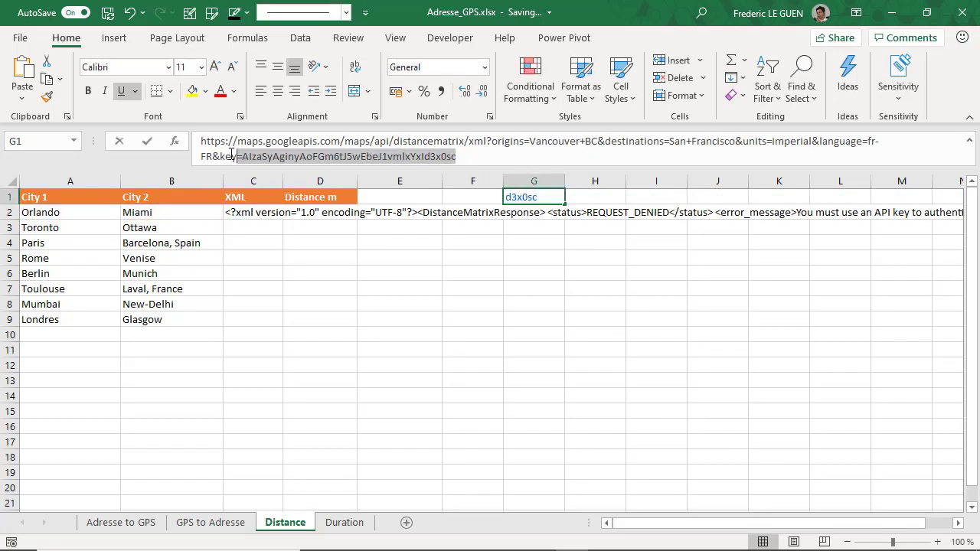
click(217, 156)
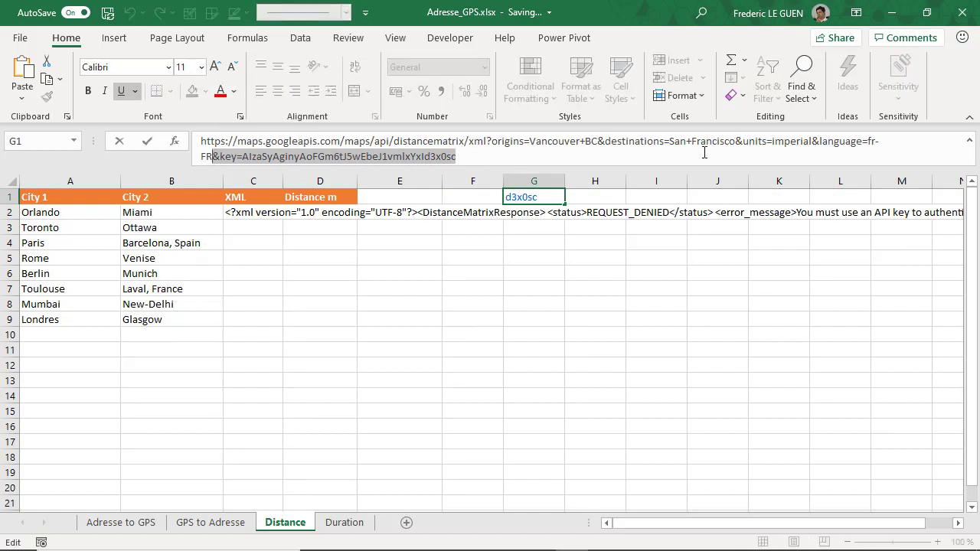
click(253, 212)
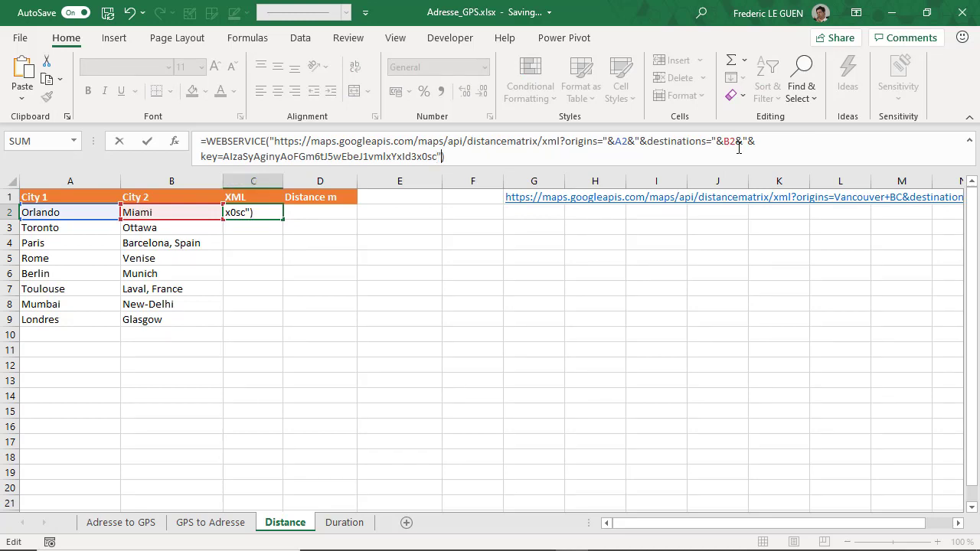
Step: Commit C2's WEBSERVICE formula with the API key appended, returning an OK XML response
key(Return)
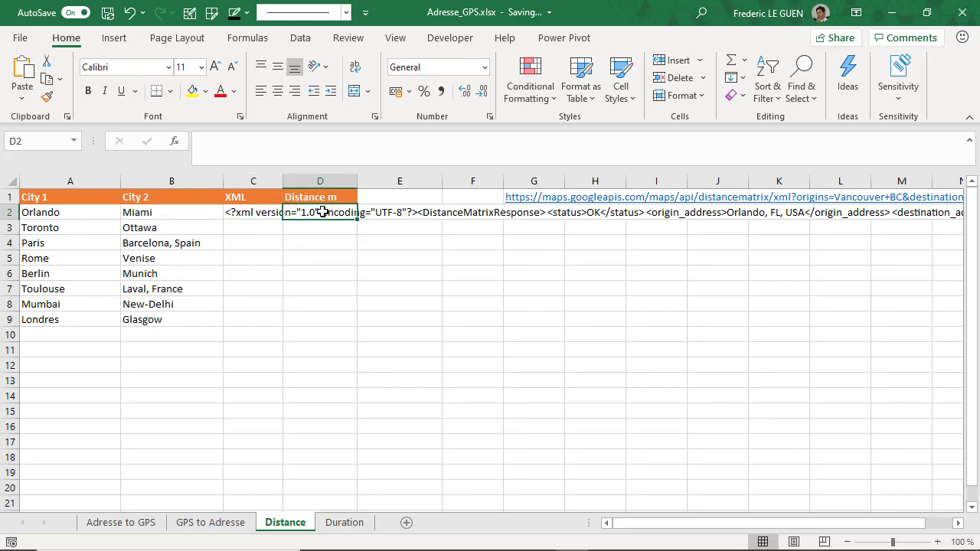
Step: Enter =FILTERXML(C2;"//distance/value") in D2, giving 379094 metres for Orlando to Miami
text(=fil)
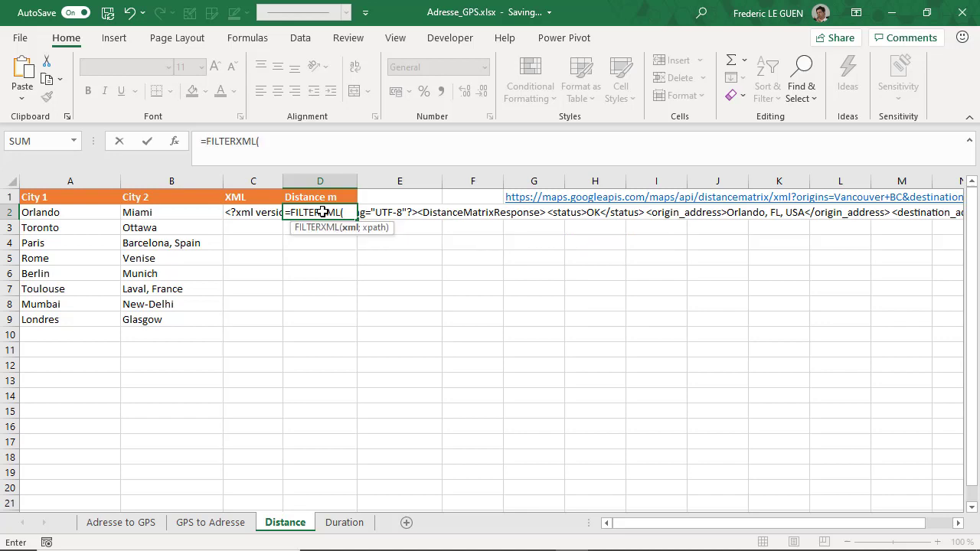
click(253, 211)
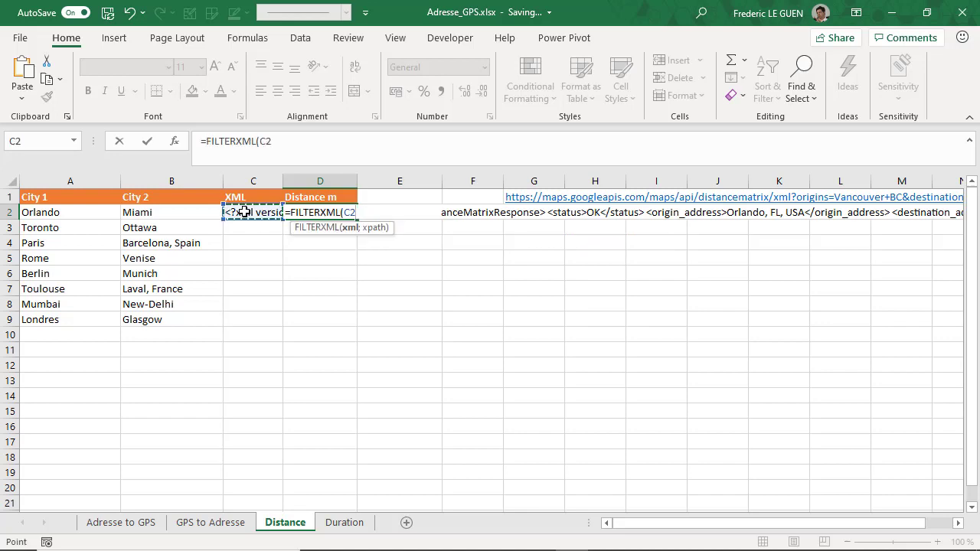
text(;)
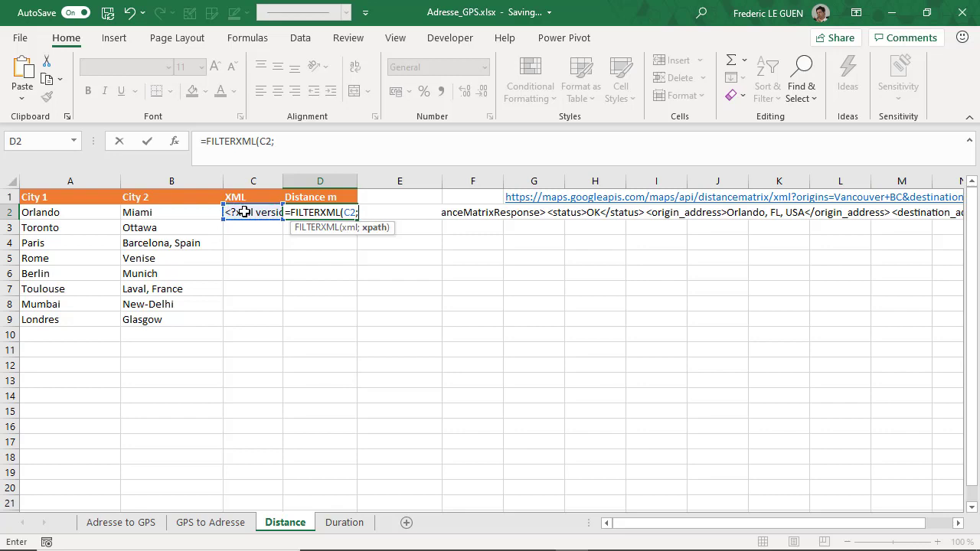
text(")
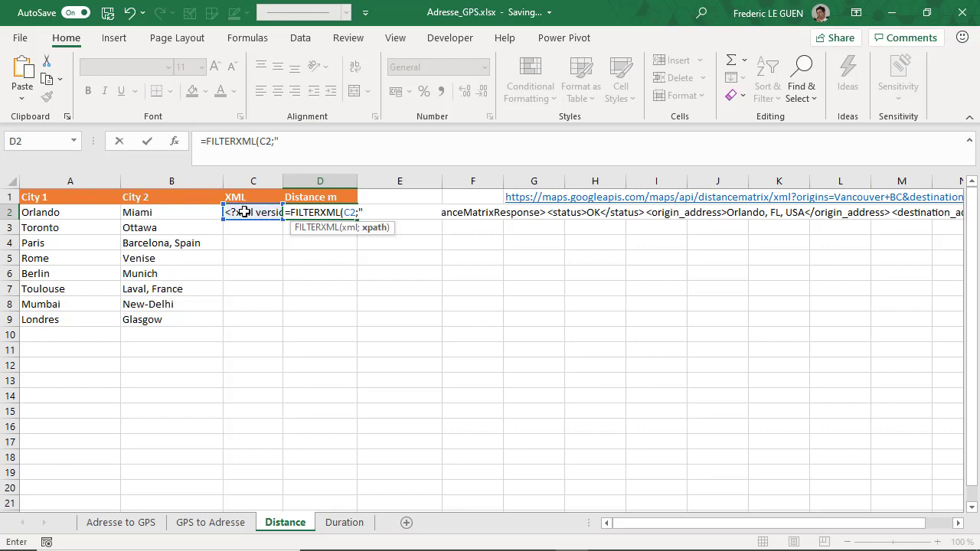
text(//dis)
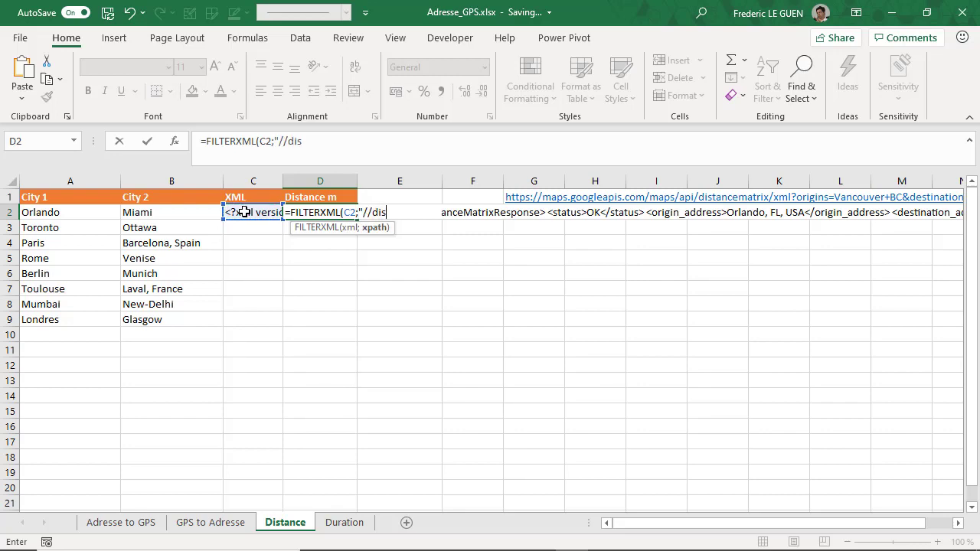
text(tance/va)
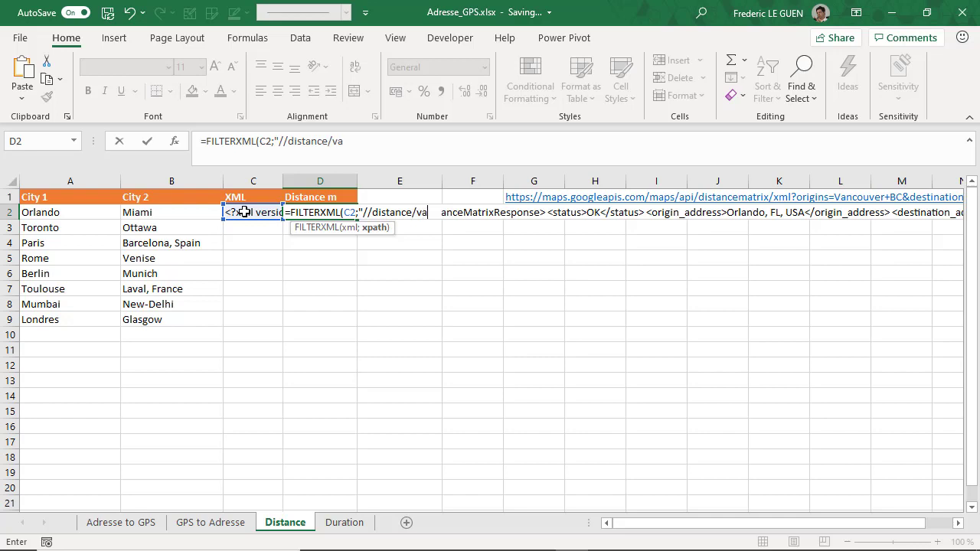
text(lue"))
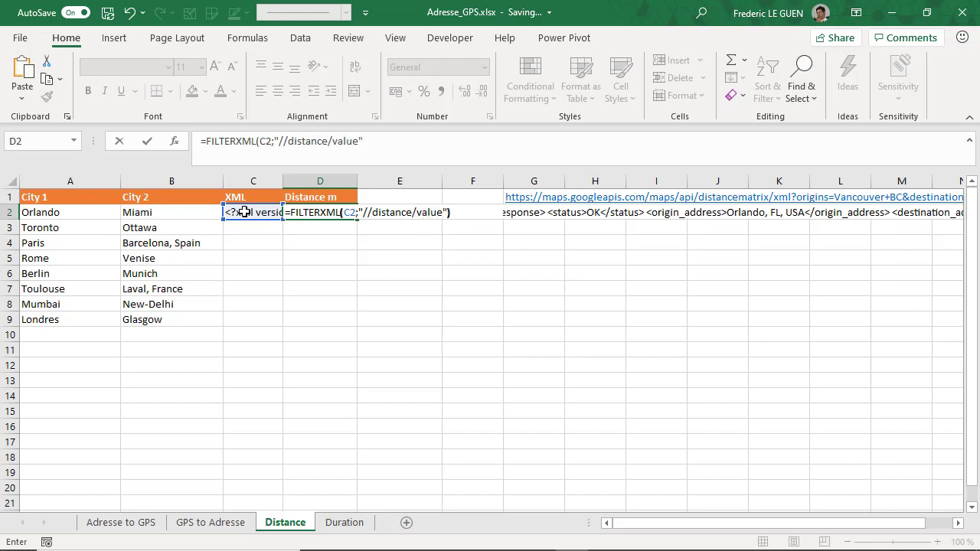
key(Return)
text(D)
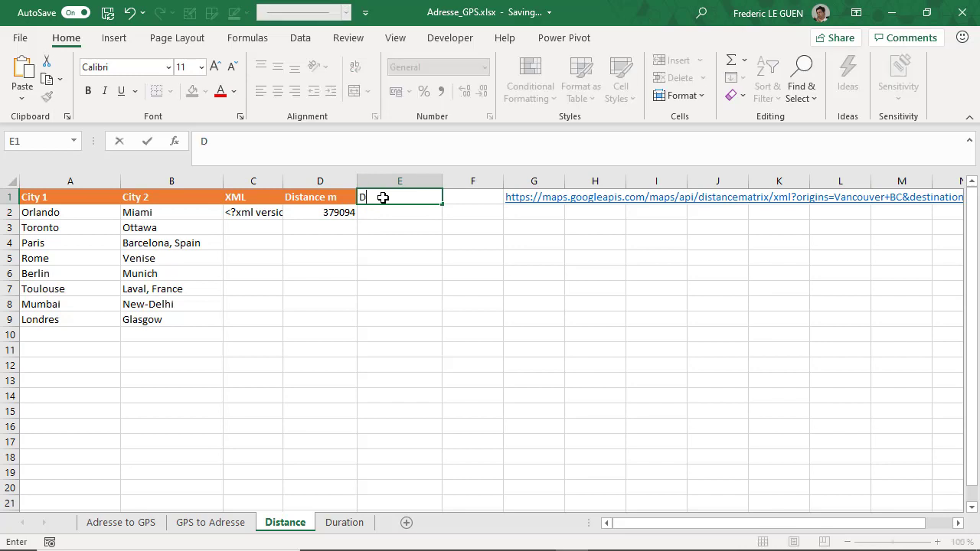
Step: Add a 'Distance km' header with =D2/1000 in E2 and fill C2:E2 down to row 9
text(istance km)
click(399, 213)
text(=)
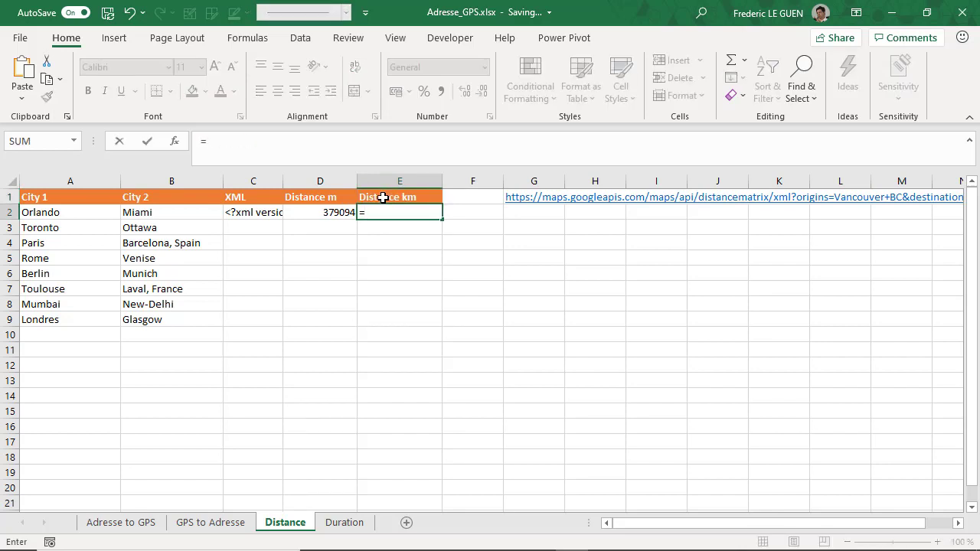
text(D2/1000)
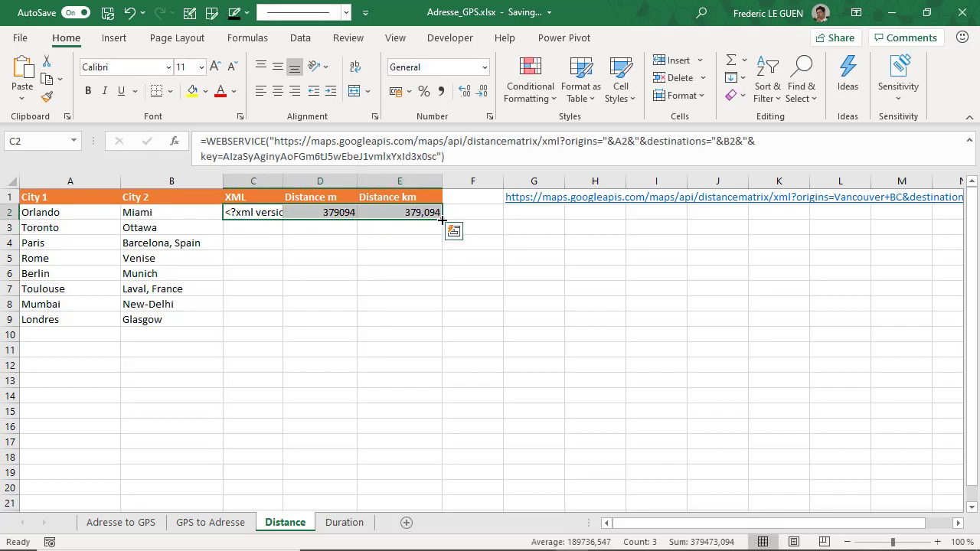
drag(441, 211, 441, 322)
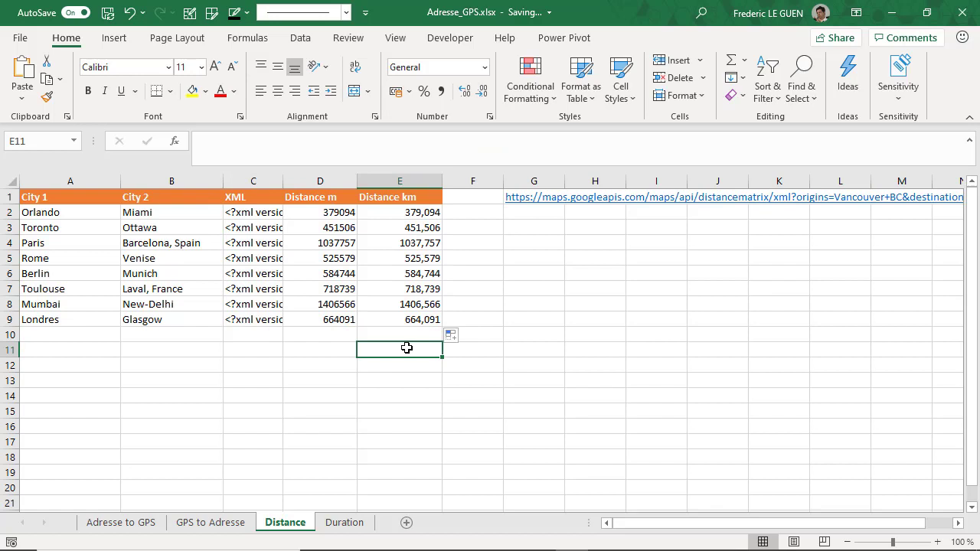
mouse_move(117, 320)
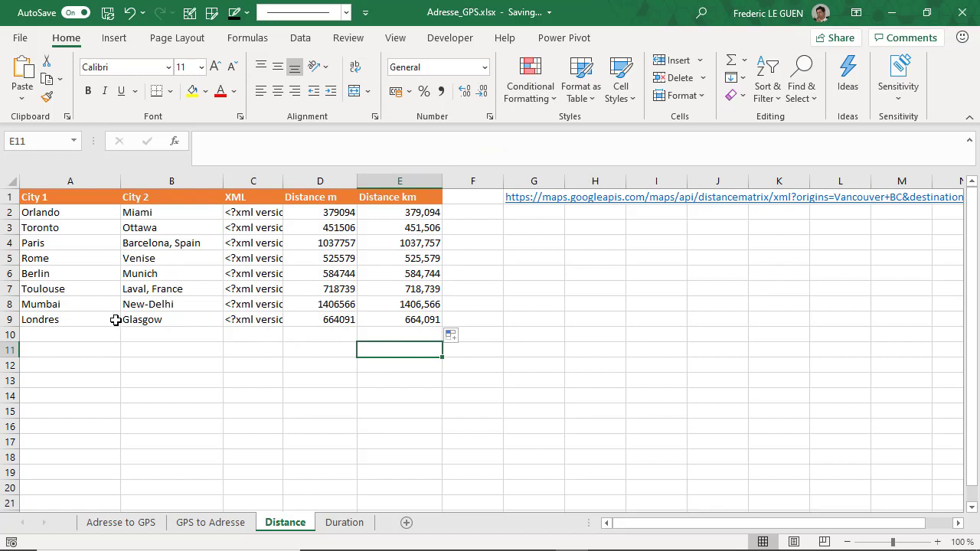
mouse_move(147, 288)
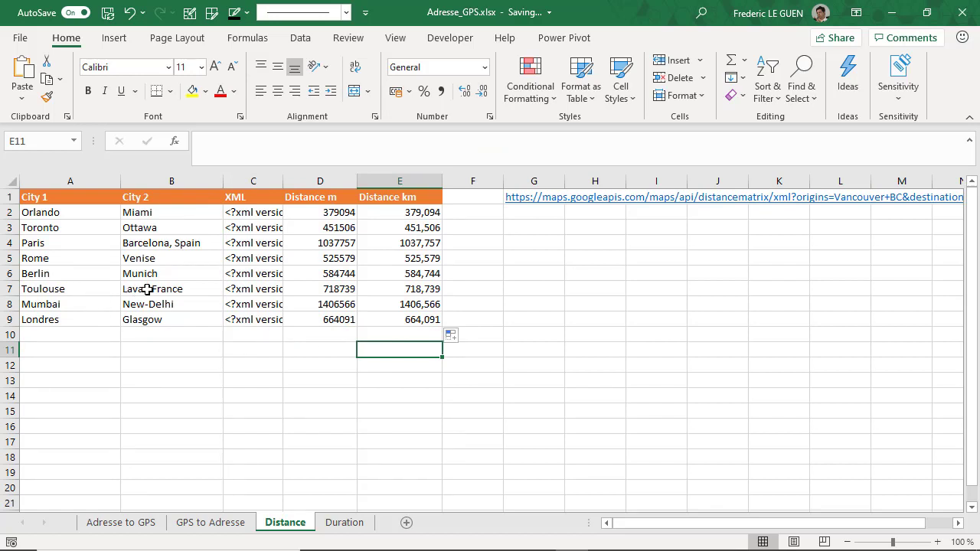
Step: Shorten B7 to just 'Laval' and inspect the resulting #VALUE! error and XML in row 7
click(171, 288)
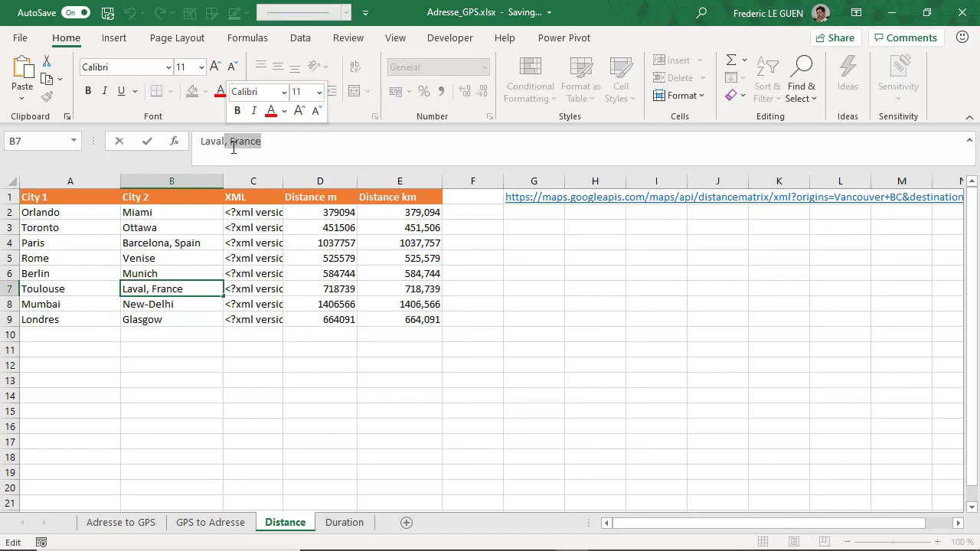
key(Return)
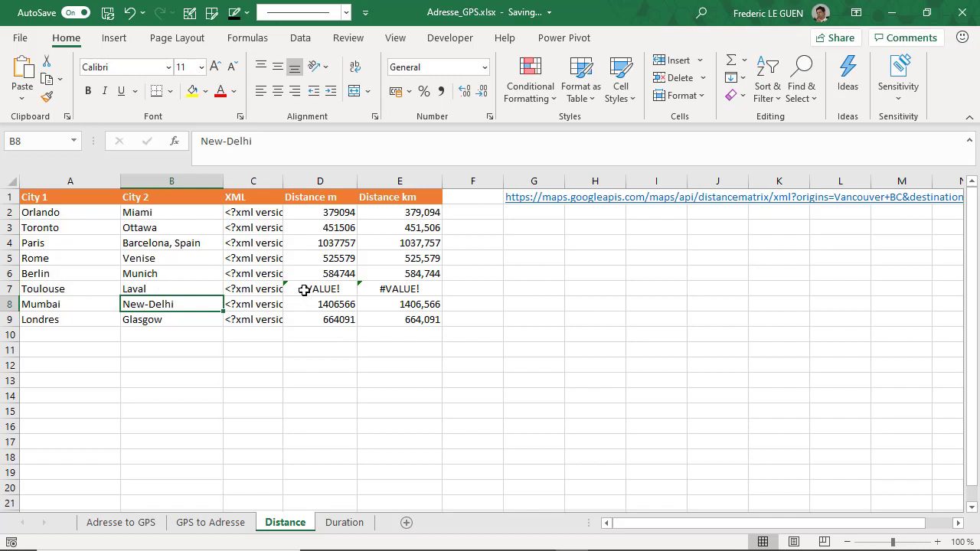
click(318, 288)
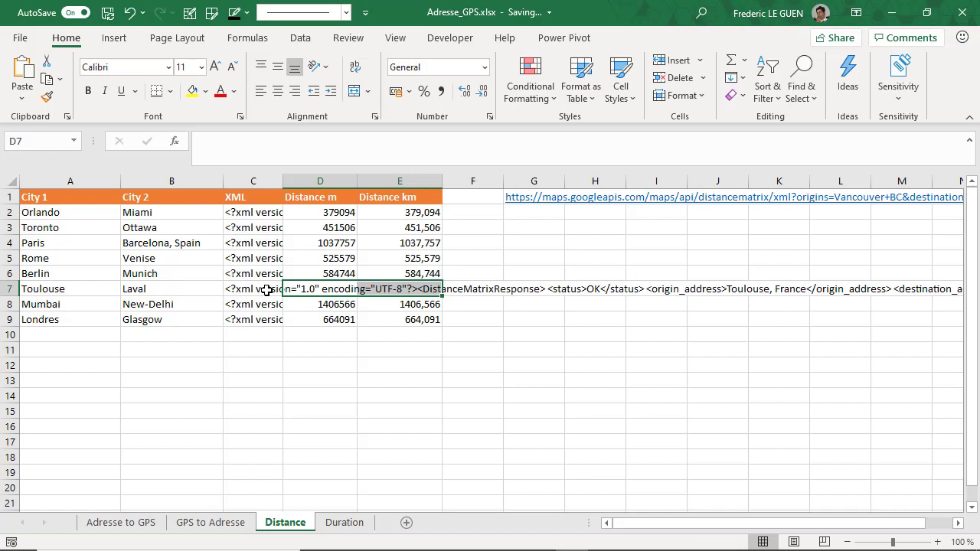
click(254, 288)
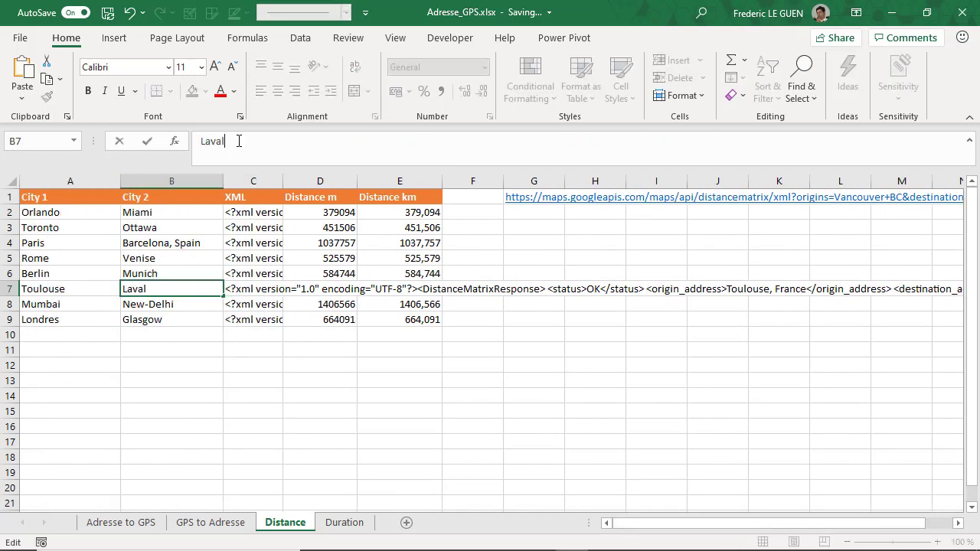
Step: Restore B7 to 'Laval, France' so Toulouse's distance of 718,739 km reappears
text(, Fr)
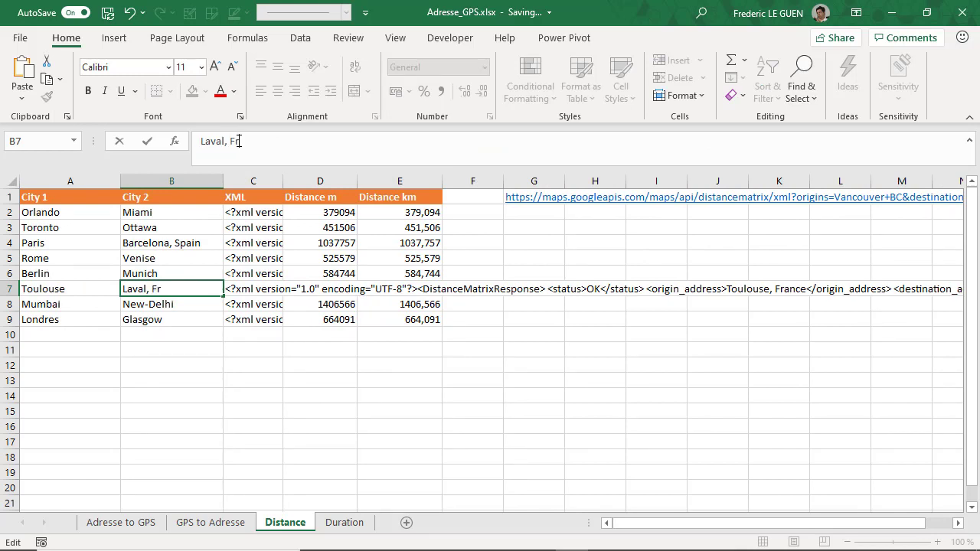
key(Return)
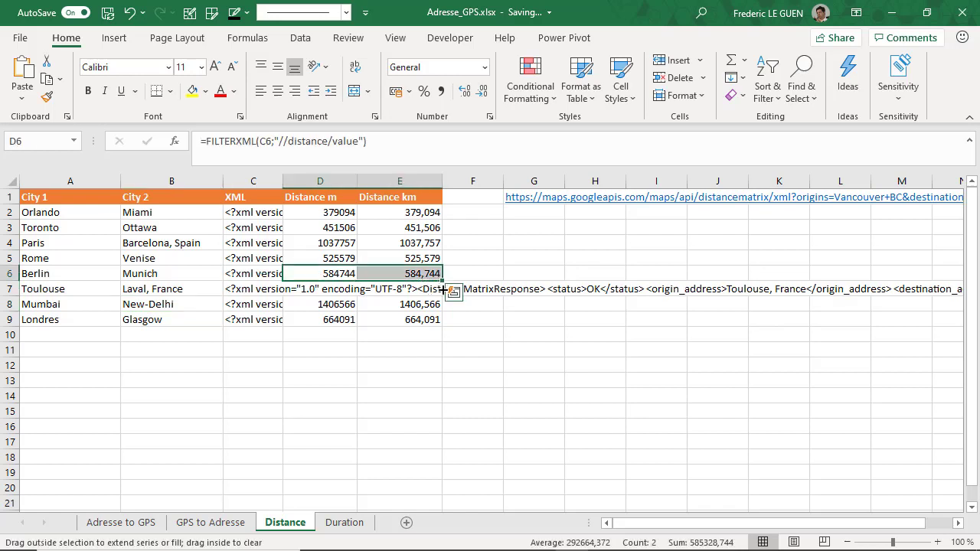
click(472, 365)
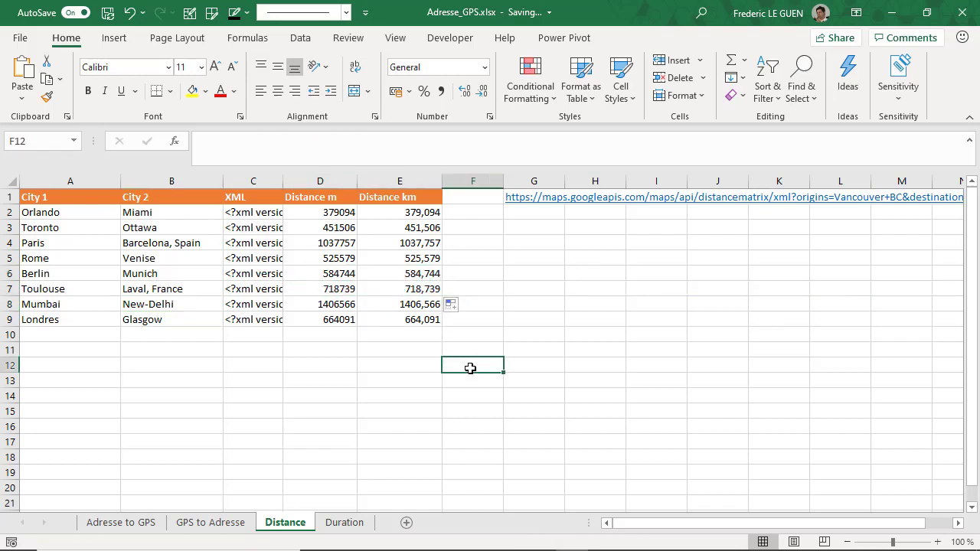
mouse_move(469, 366)
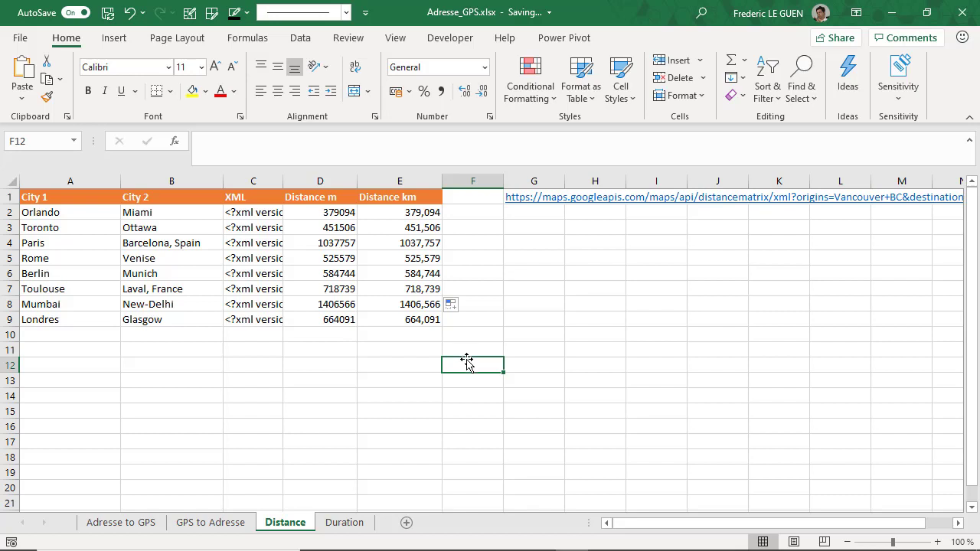
mouse_move(460, 361)
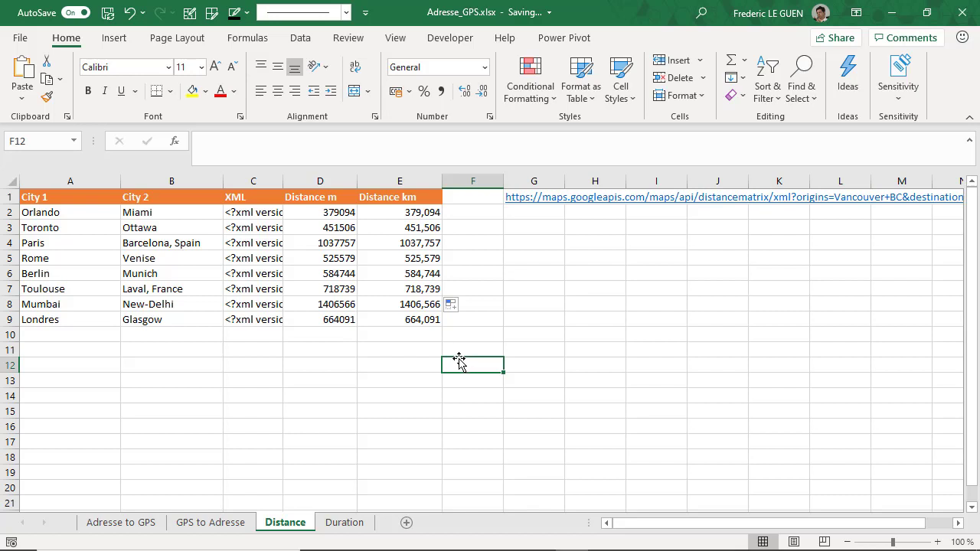
click(471, 196)
text(Dista)
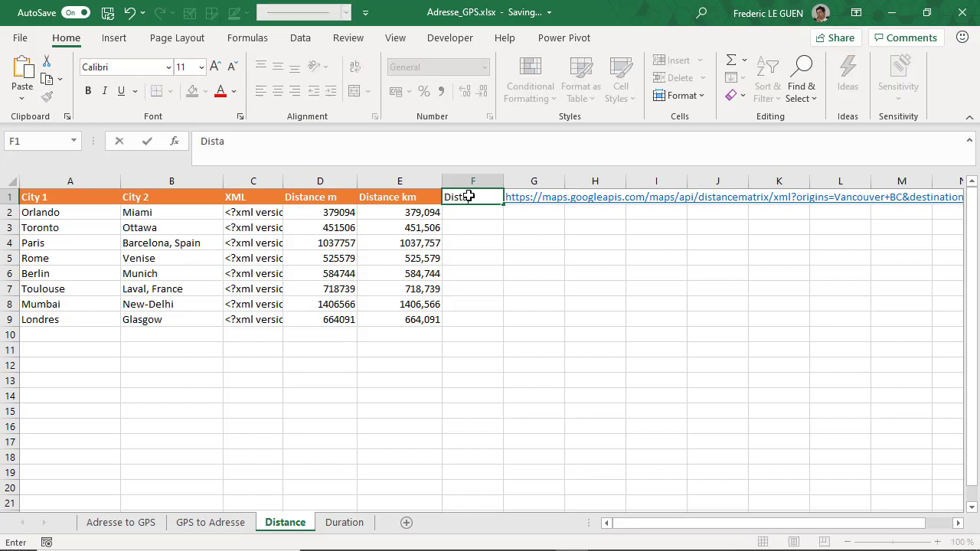
Step: Add a 'Distance Miles' header in F1 and begin =CONVERT(D2;"m"; in F2
text(nce Mil)
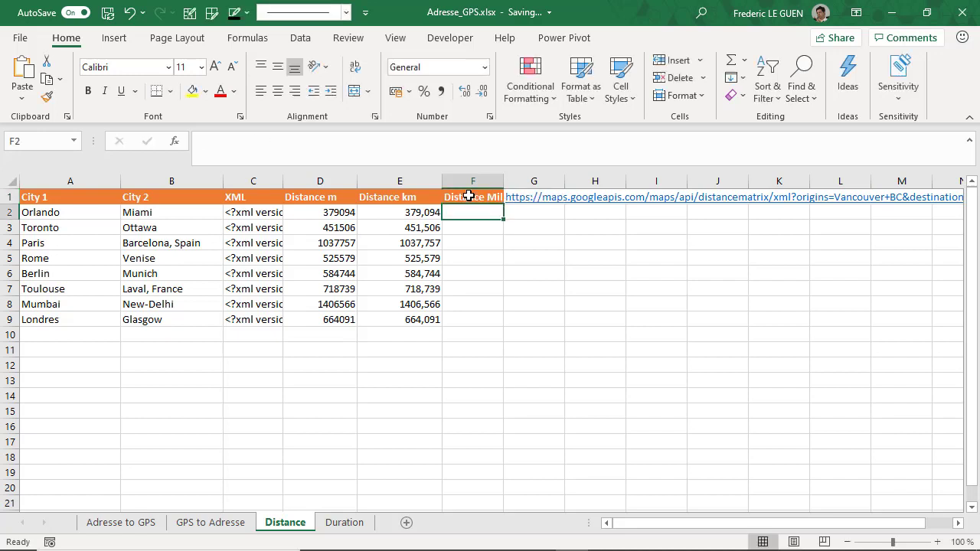
text(=CONVERT()
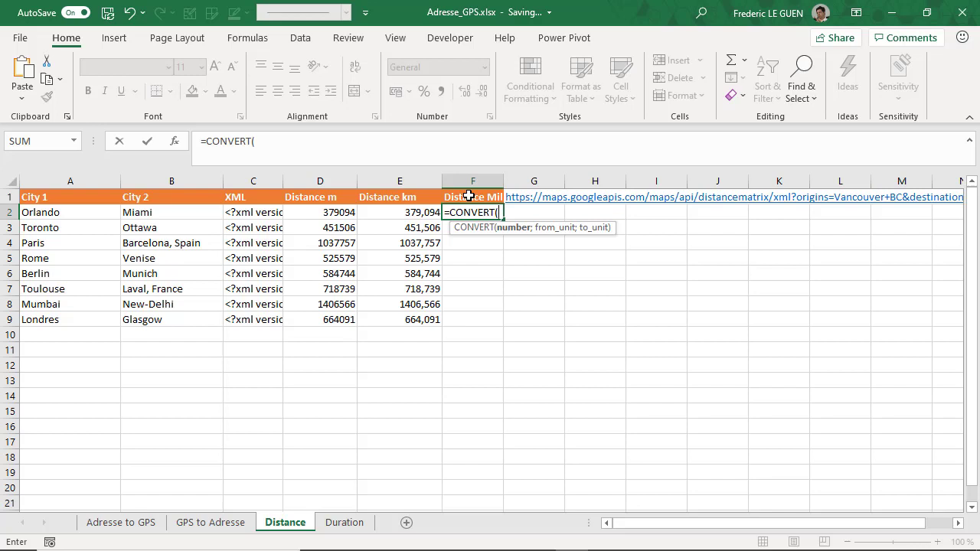
text(D2;)
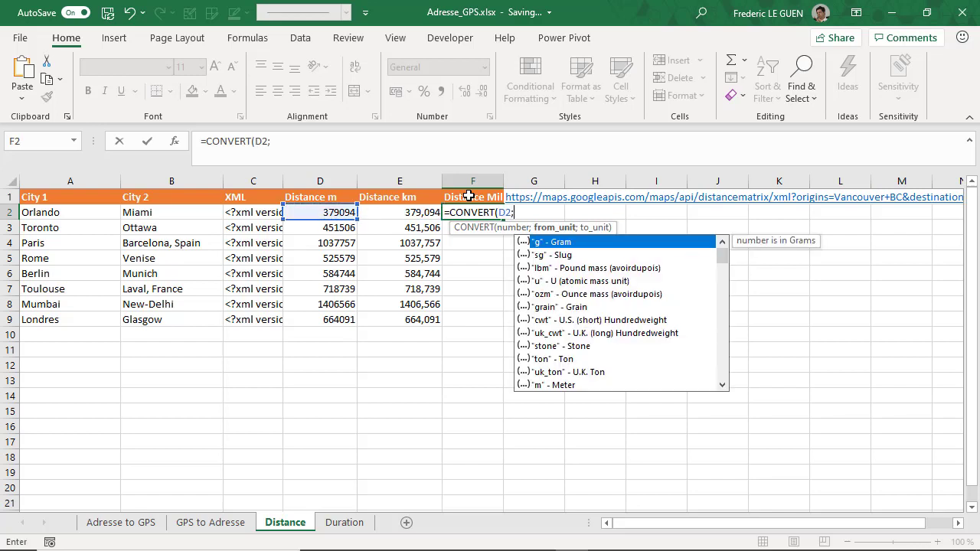
text("m)
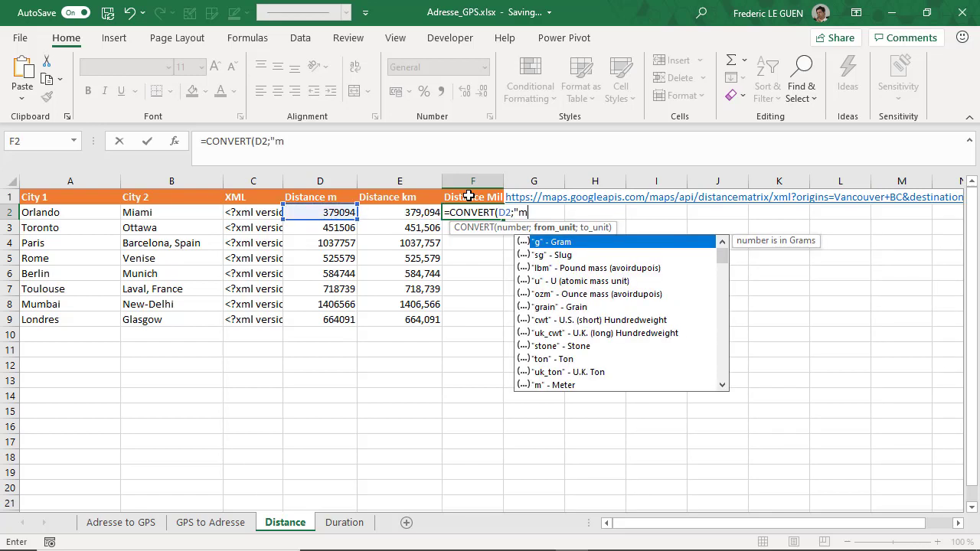
text(";)
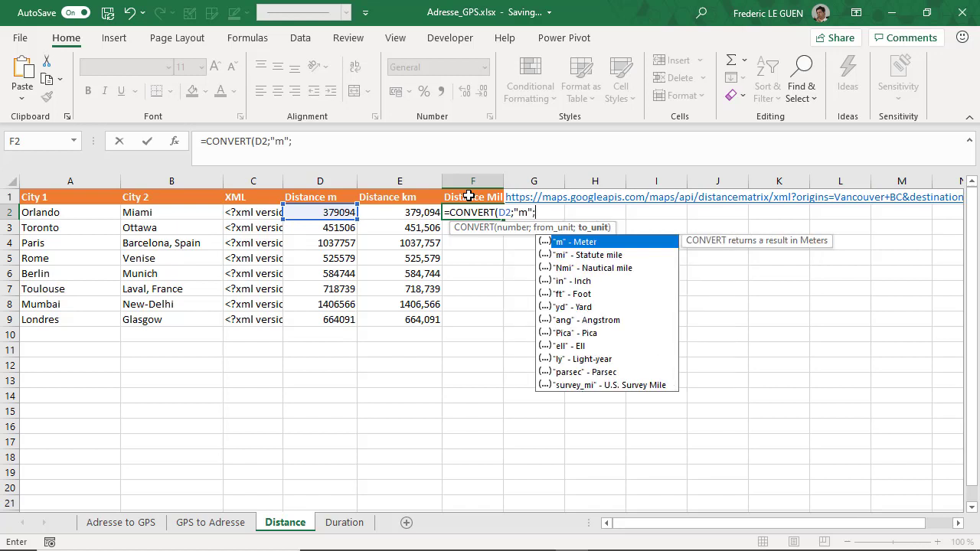
mouse_move(578, 260)
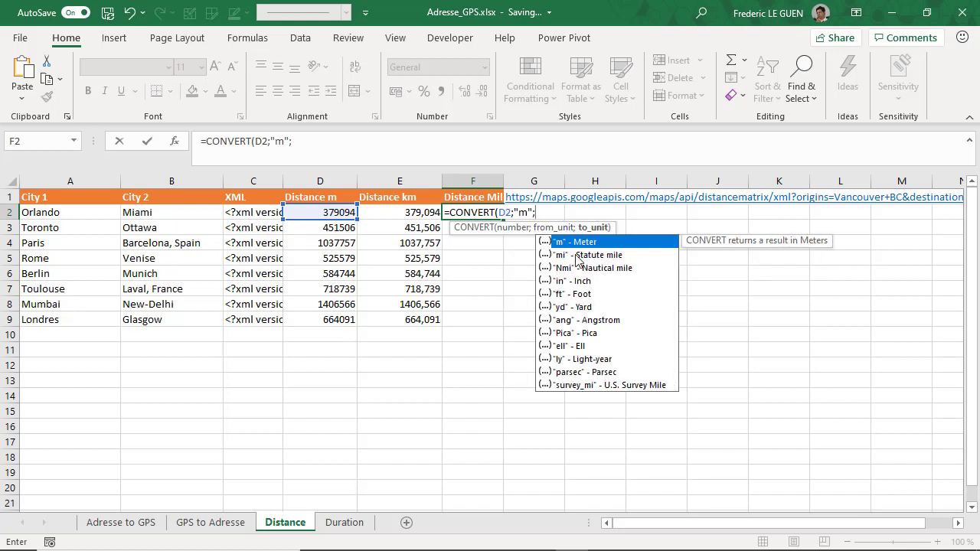